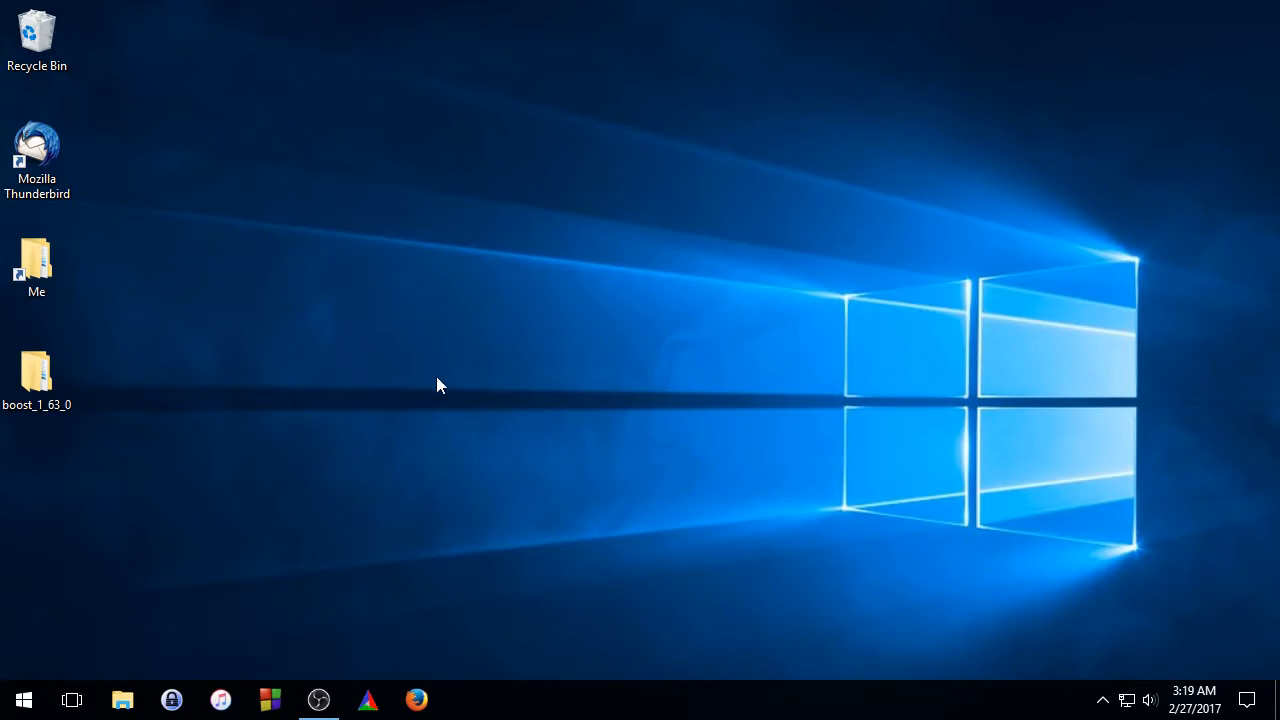
mouse_move(430, 380)
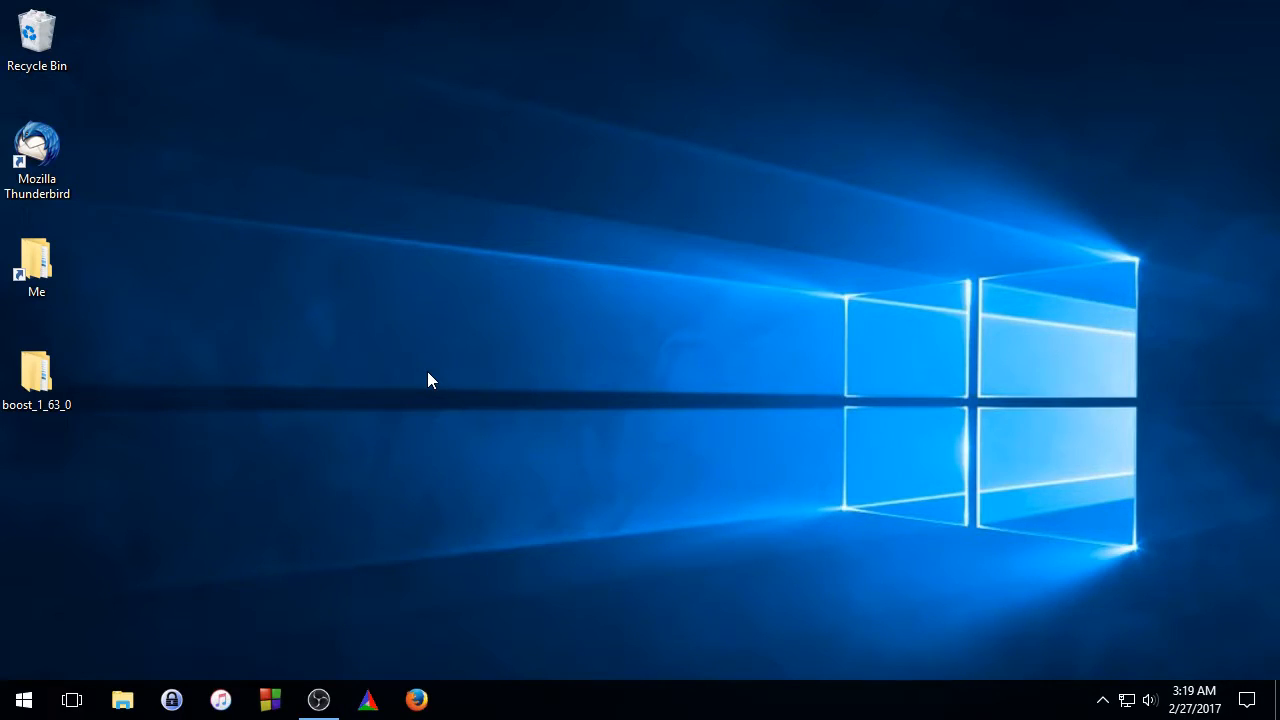
mouse_move(432, 384)
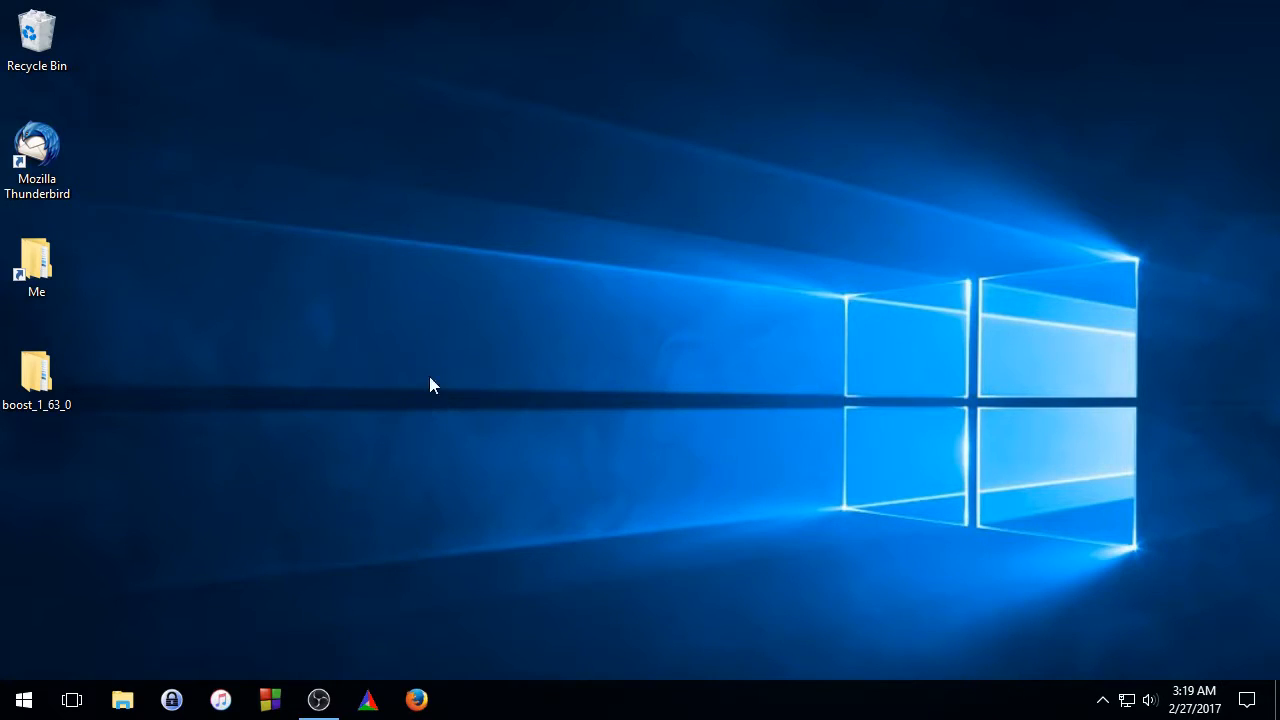
mouse_move(400, 370)
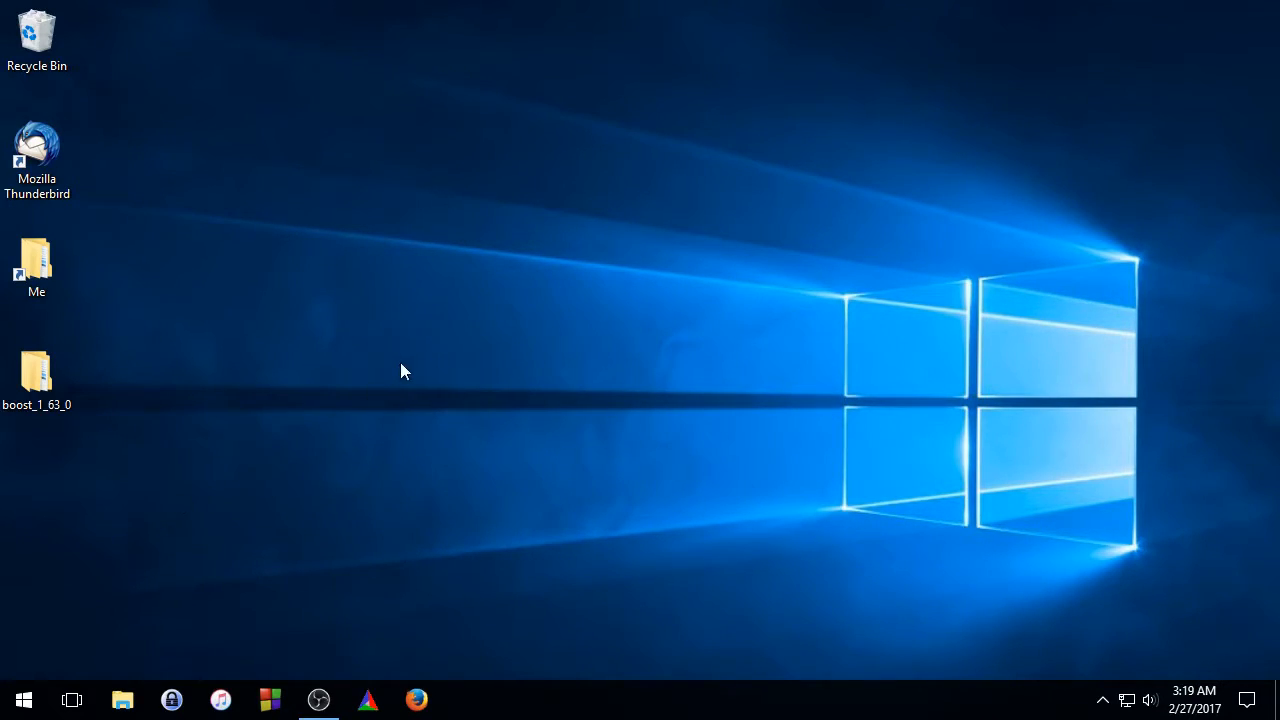
mouse_move(24, 700)
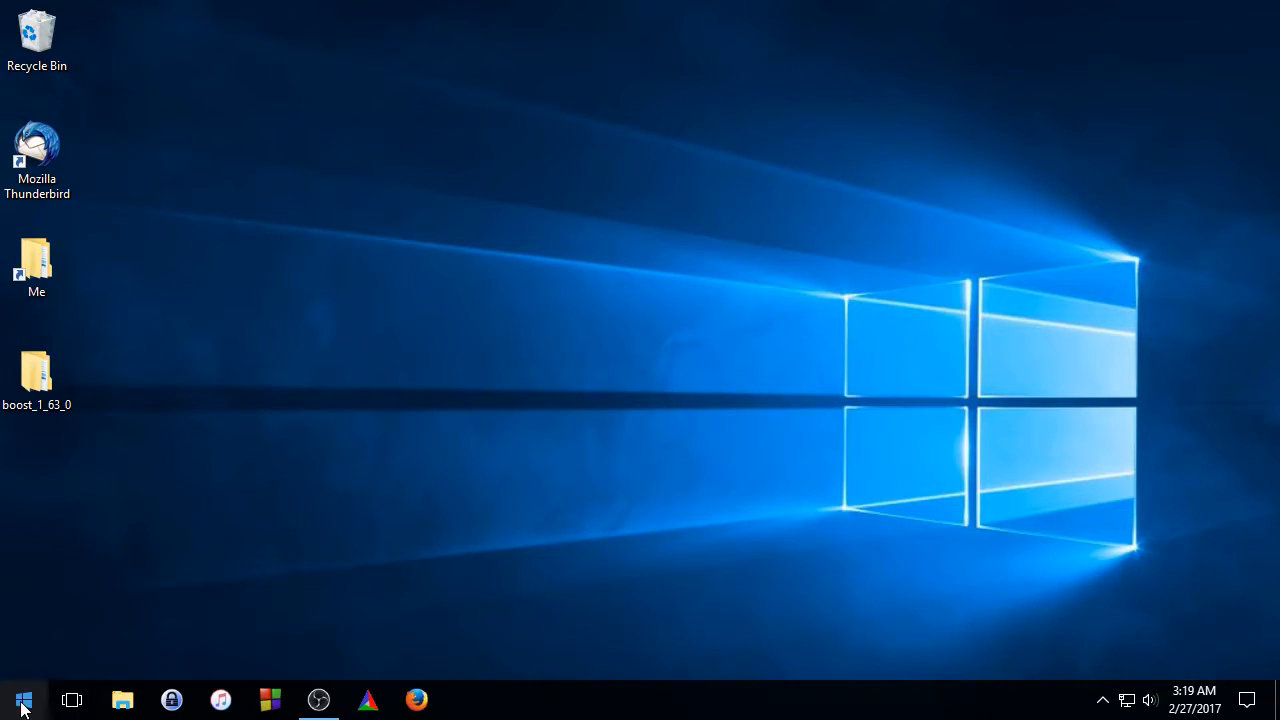
Try gcc in a fresh Command Prompt to check whether the compiler is reachable yet.
right_click(22, 700)
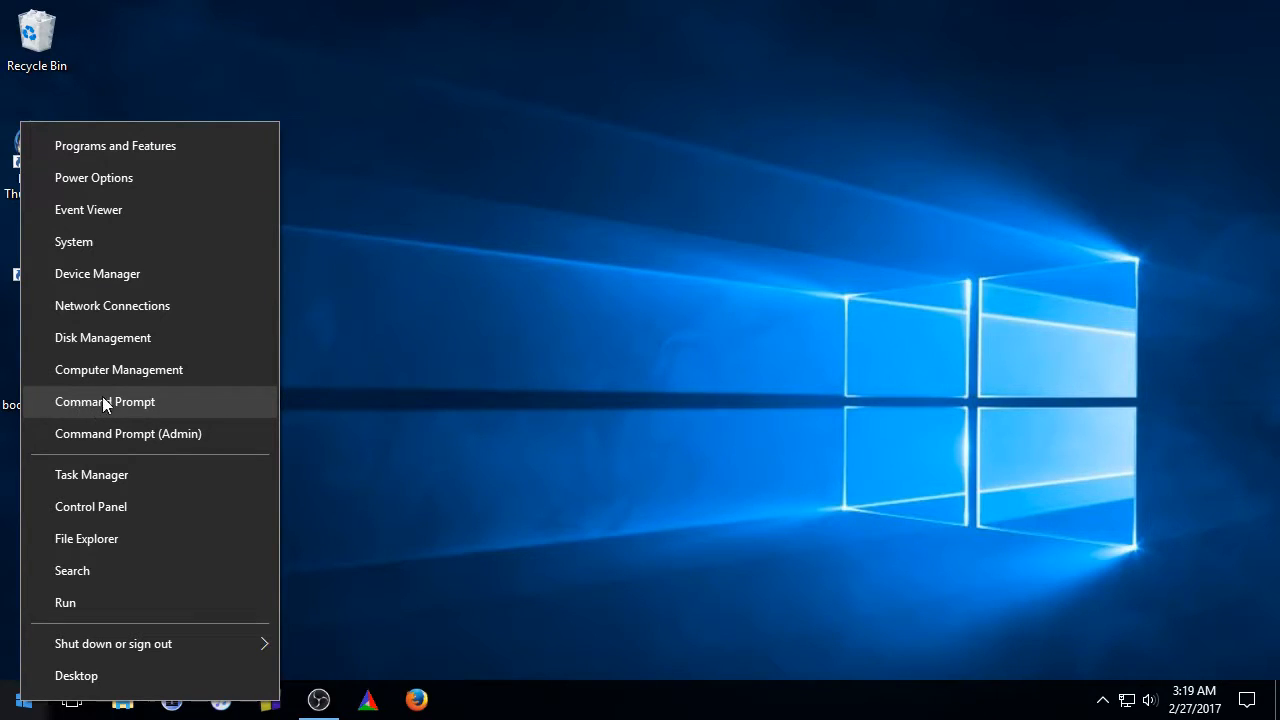
click(104, 400)
text(g)
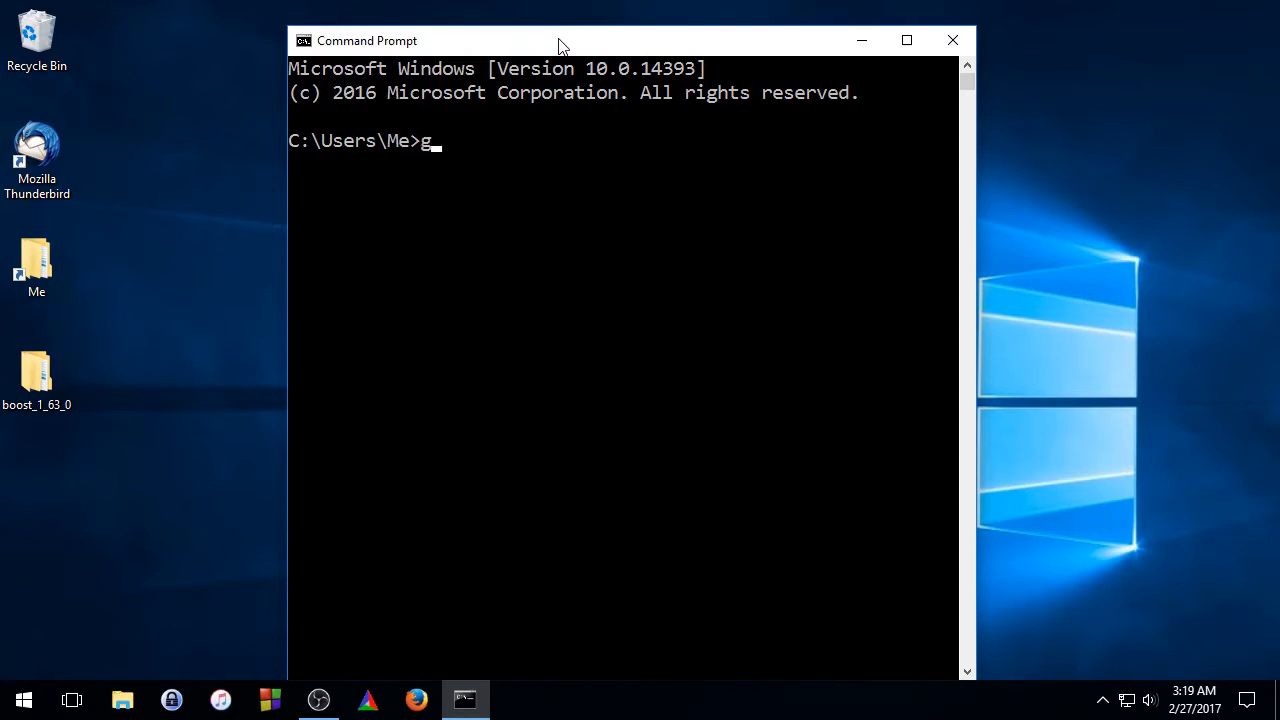
text(cc --version)
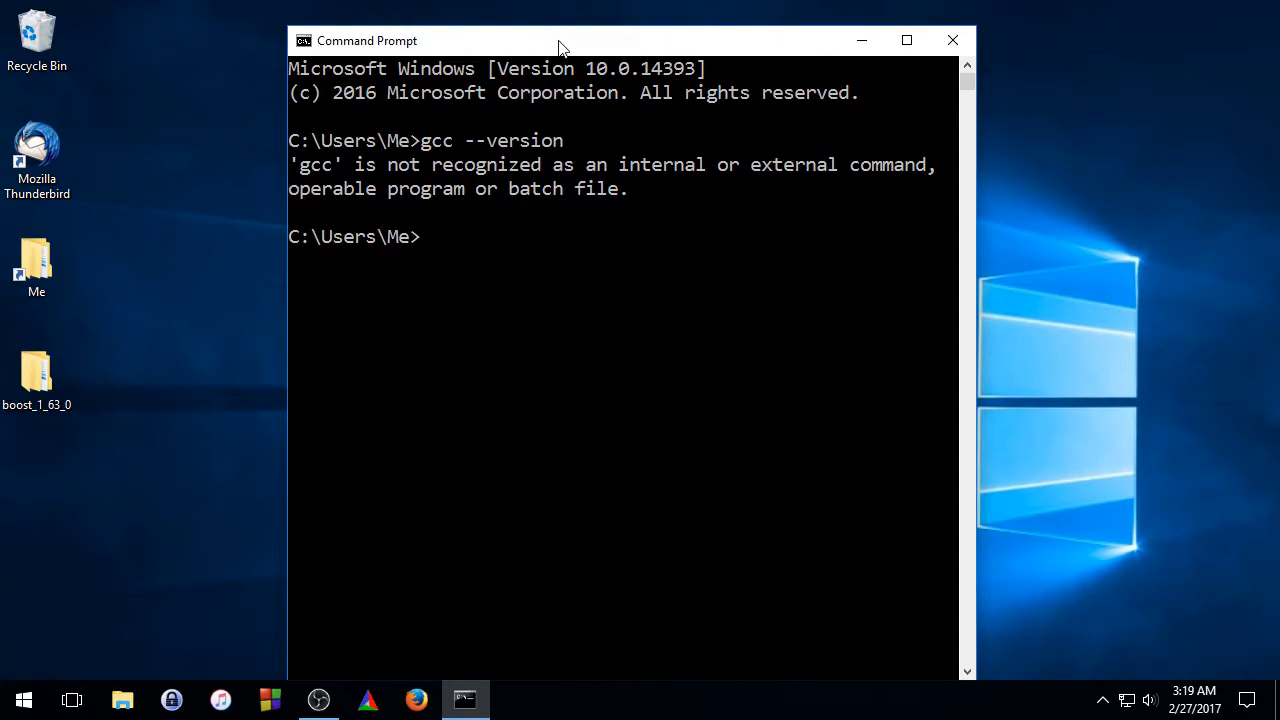
mouse_move(500, 210)
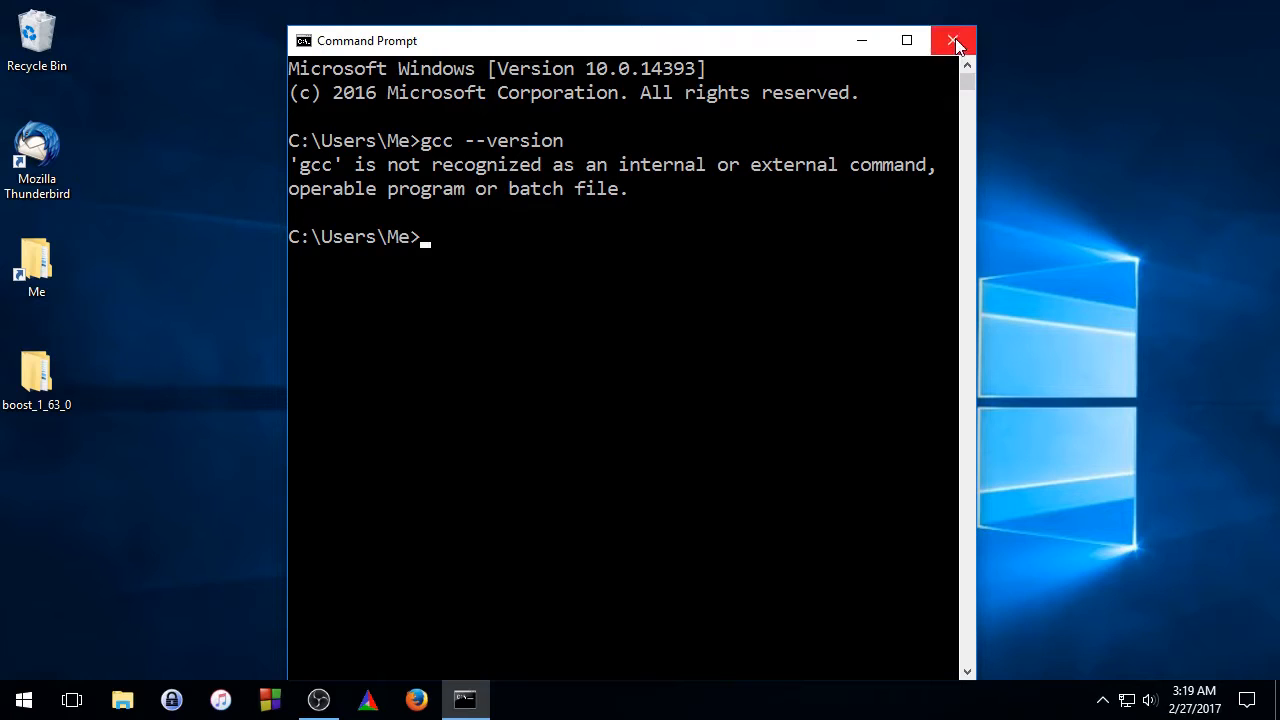
click(952, 40)
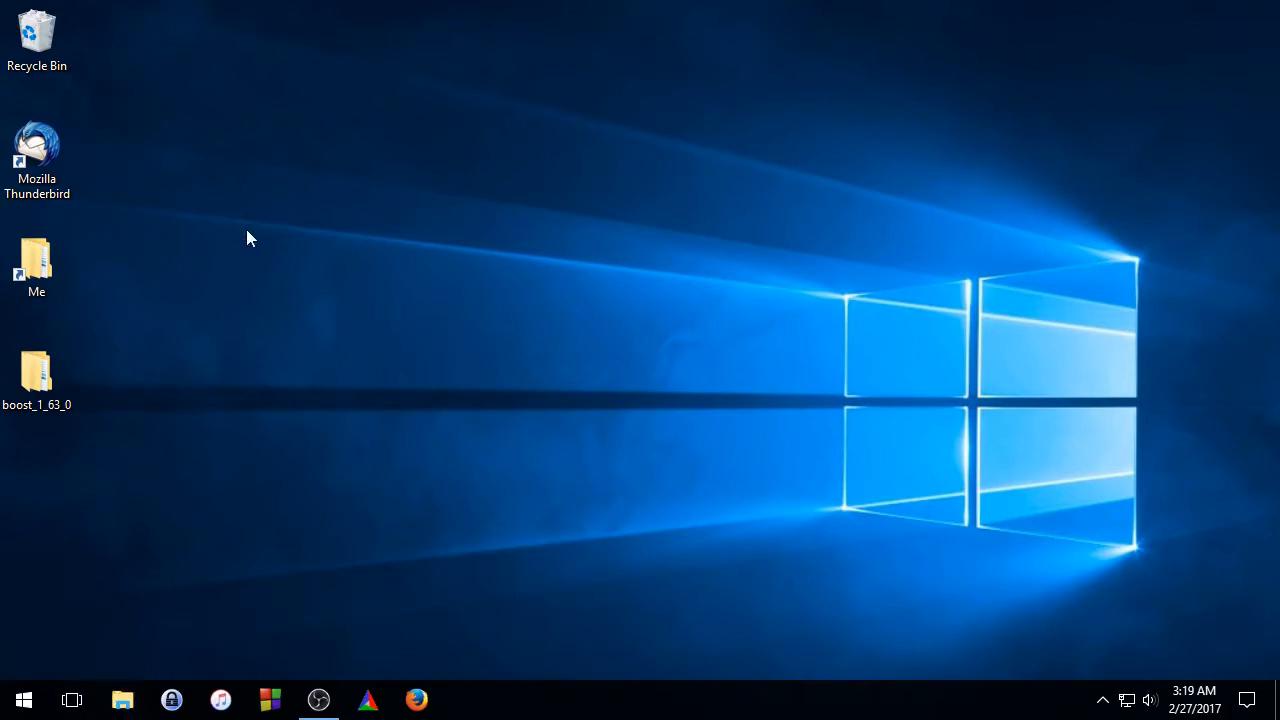
Locate gcc.exe in C:\Program Files (x86)\CodeBlocks\MinGW\bin and copy that folder path.
click(122, 700)
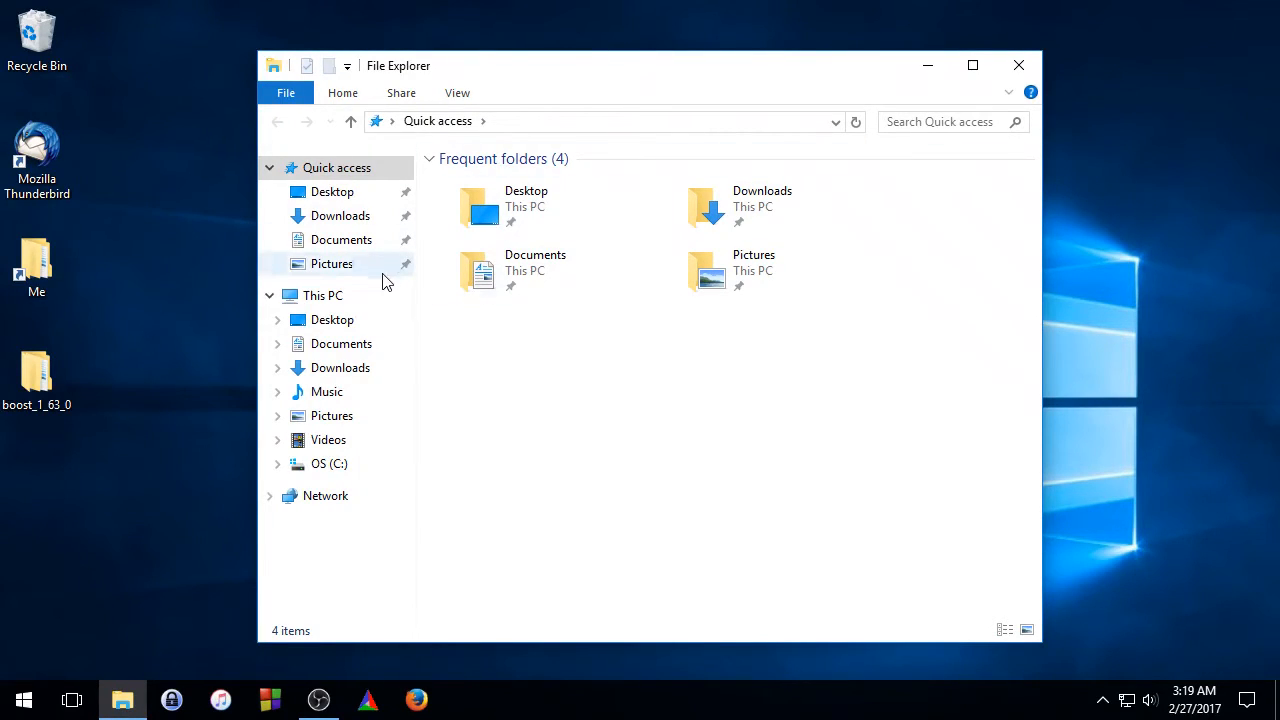
click(328, 464)
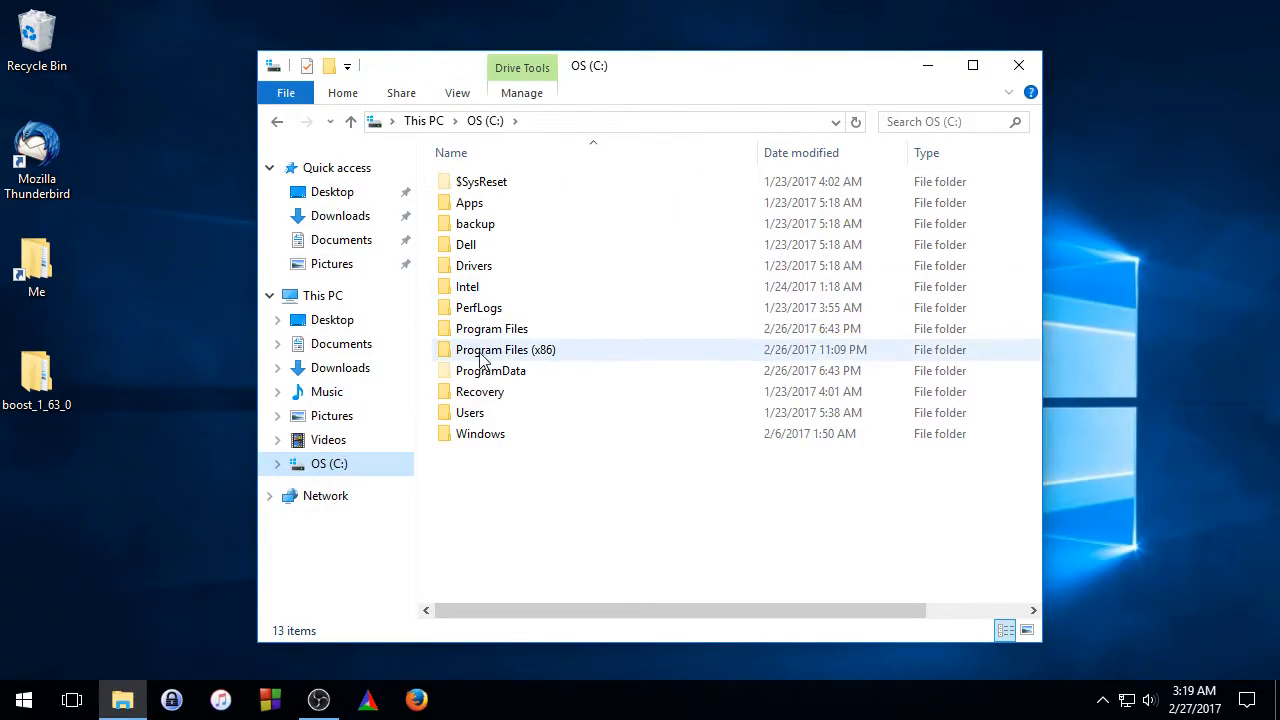
double_click(504, 348)
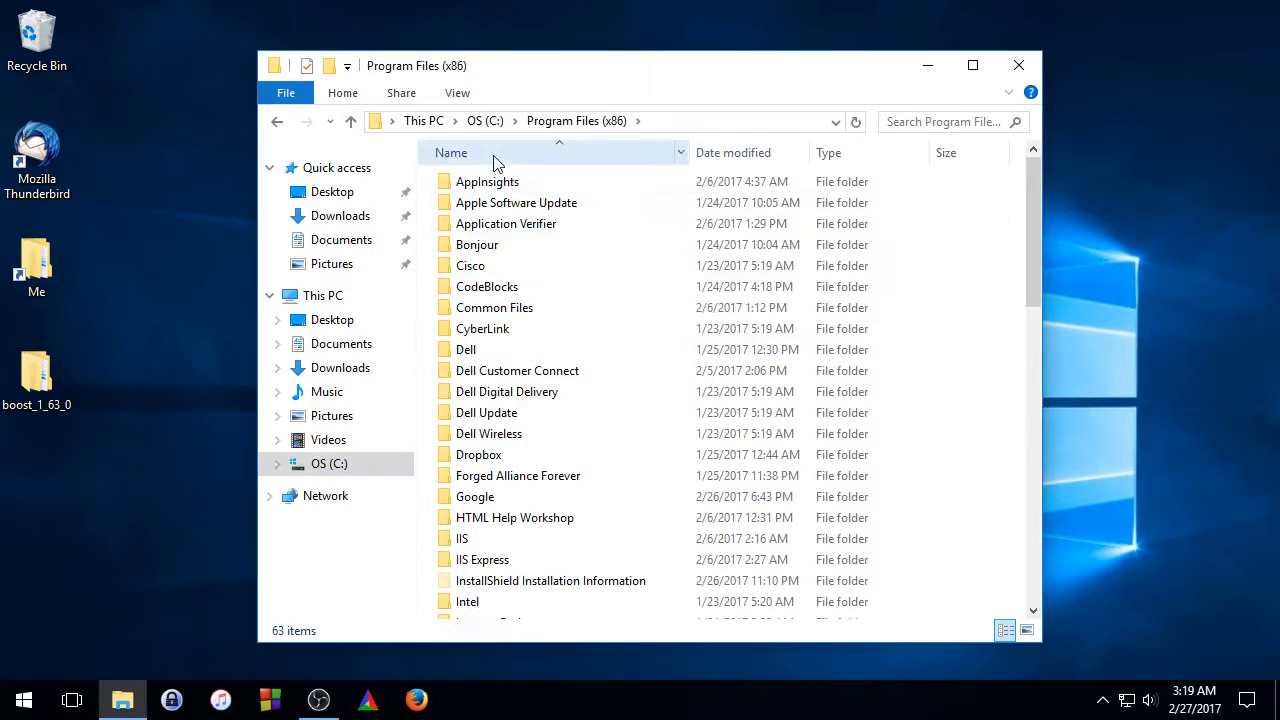
double_click(488, 286)
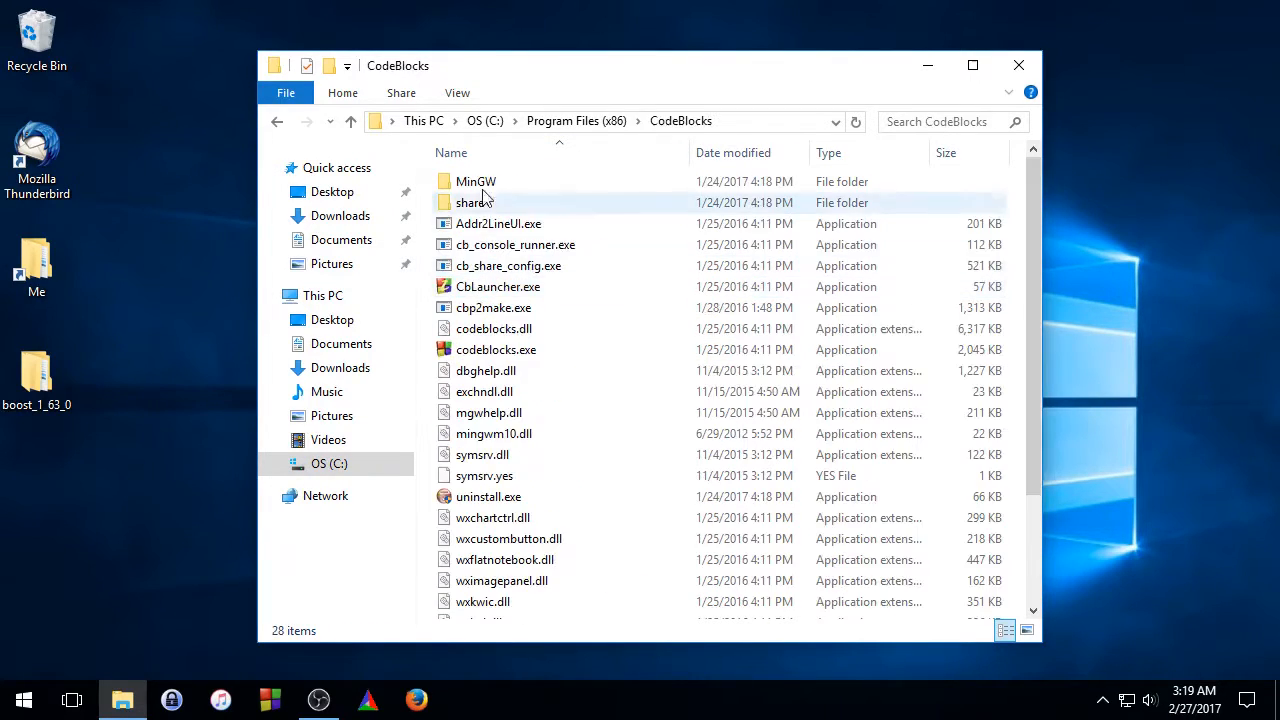
double_click(476, 180)
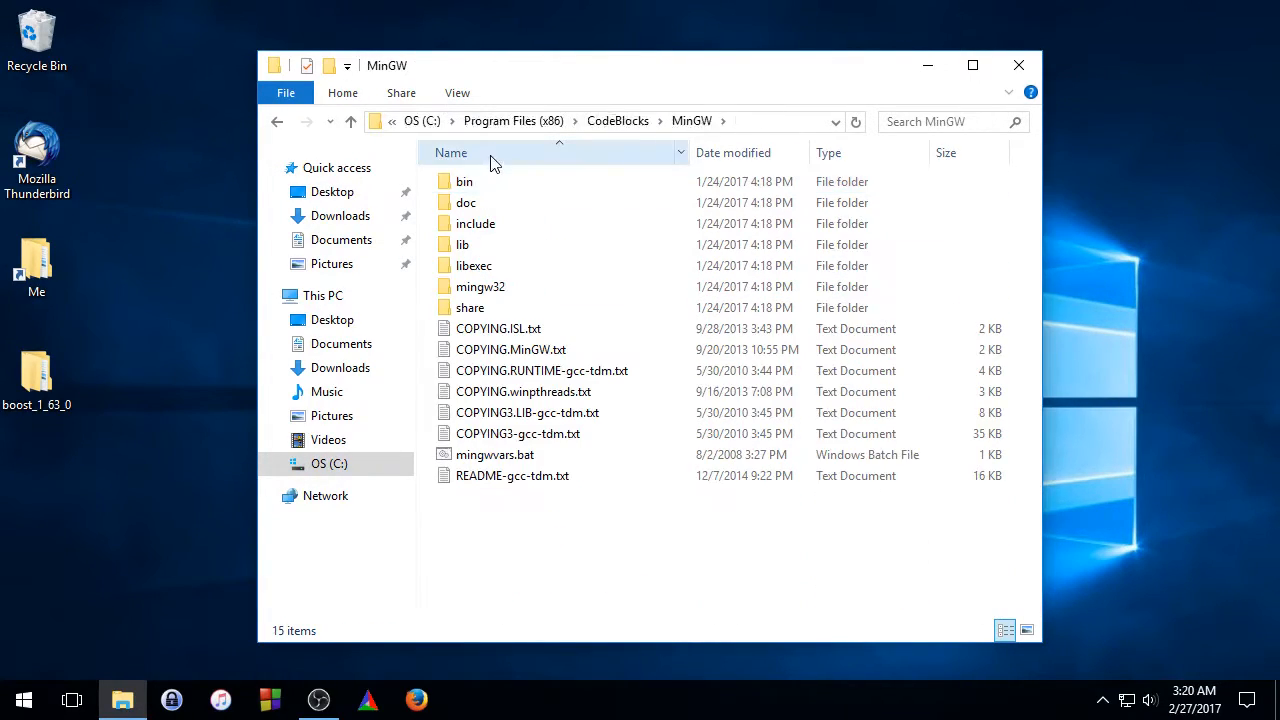
double_click(464, 180)
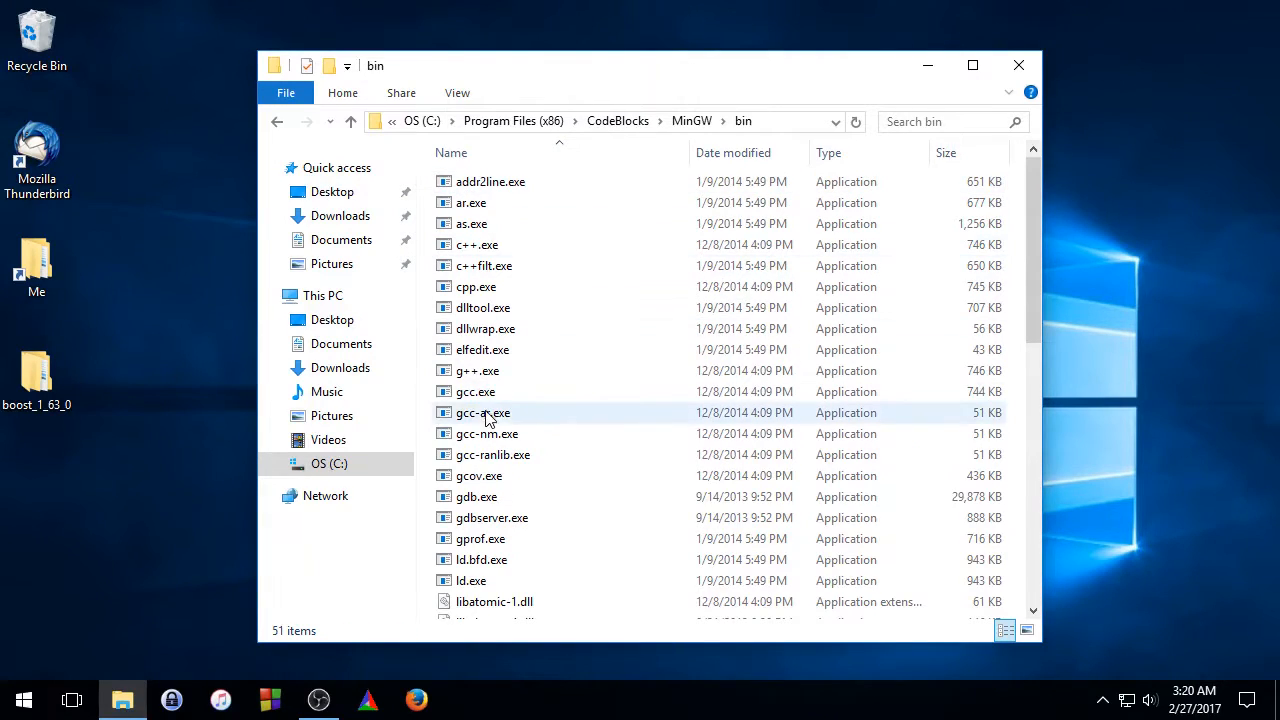
click(476, 390)
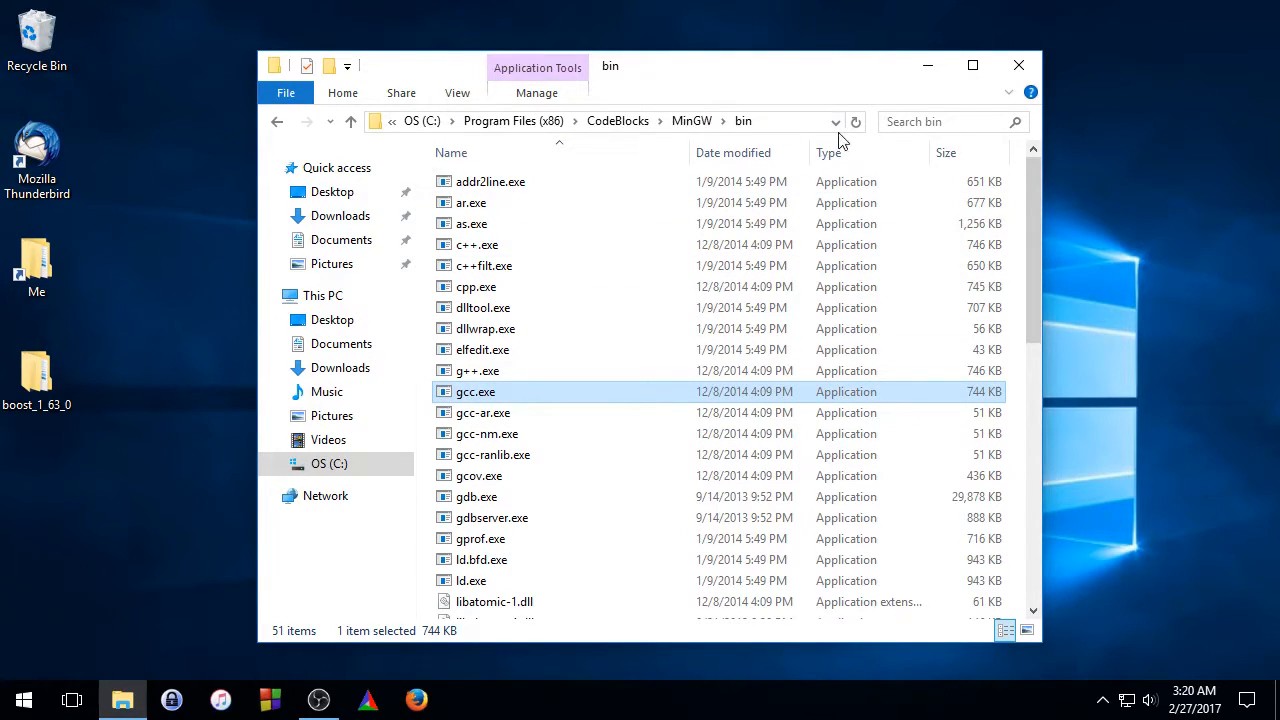
click(600, 122)
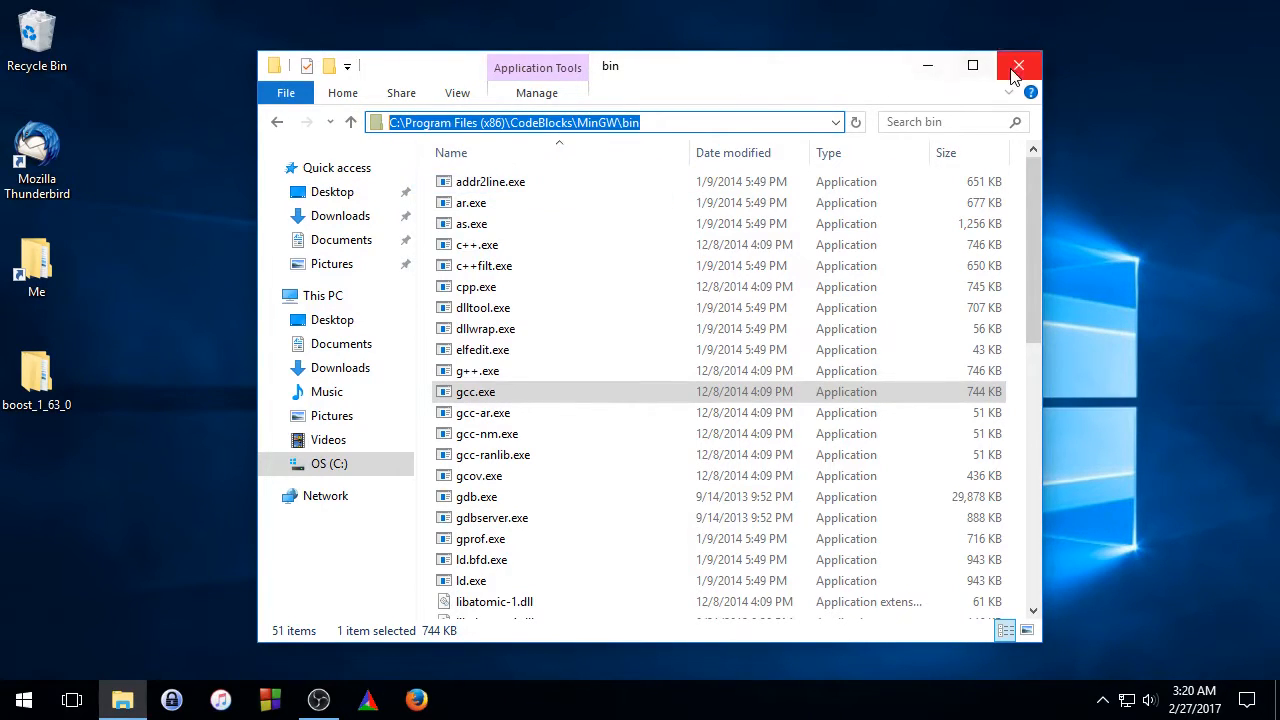
click(1018, 64)
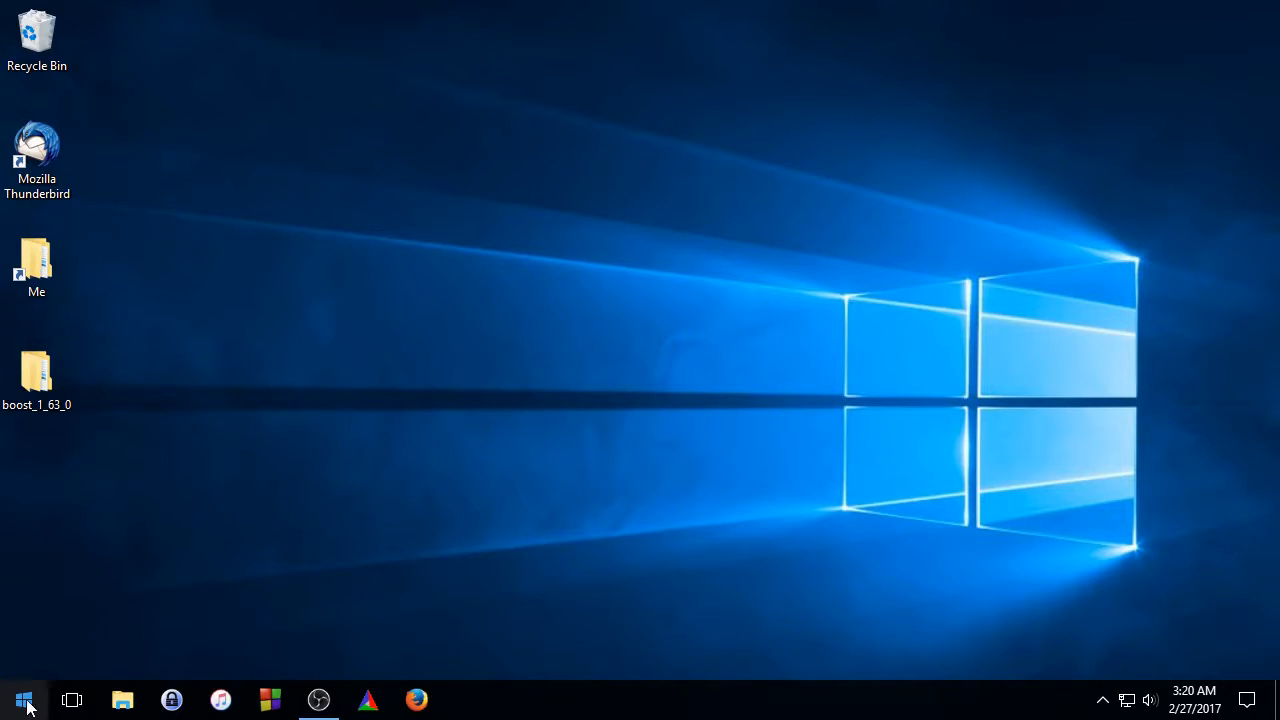
Add the CodeBlocks MinGW bin folder as a new entry in the system Path variable and save.
right_click(20, 700)
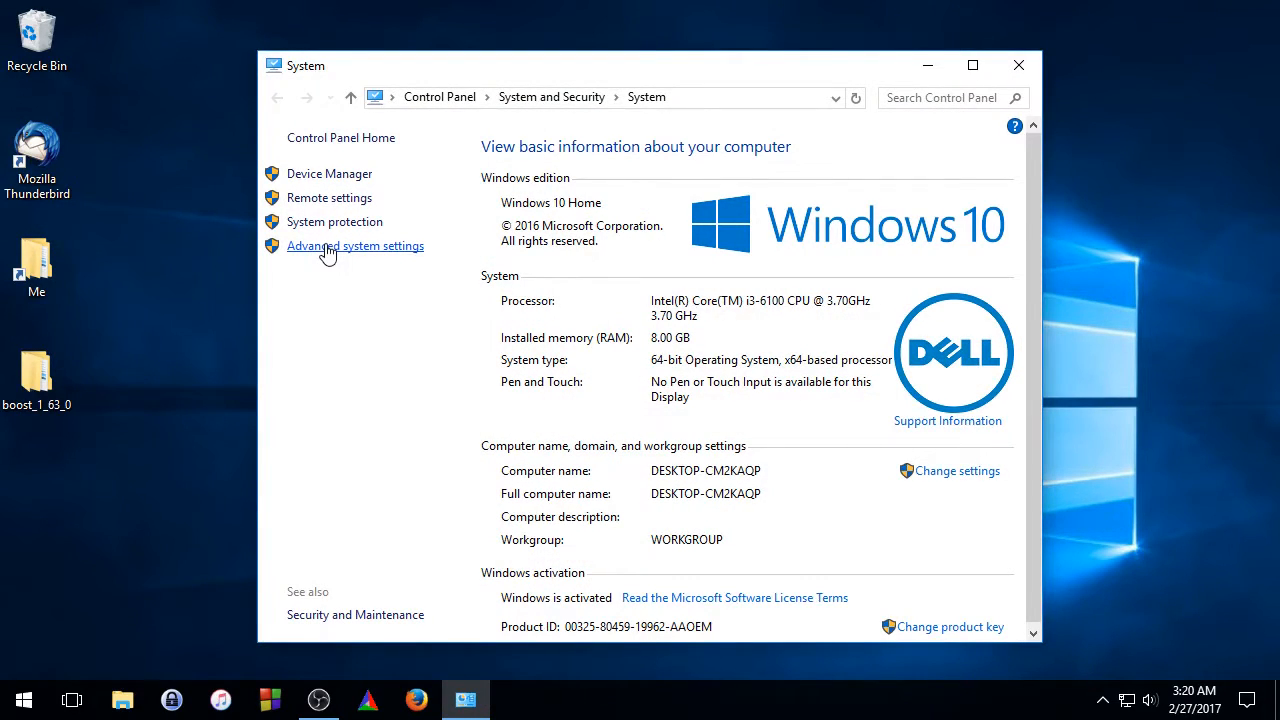
click(356, 244)
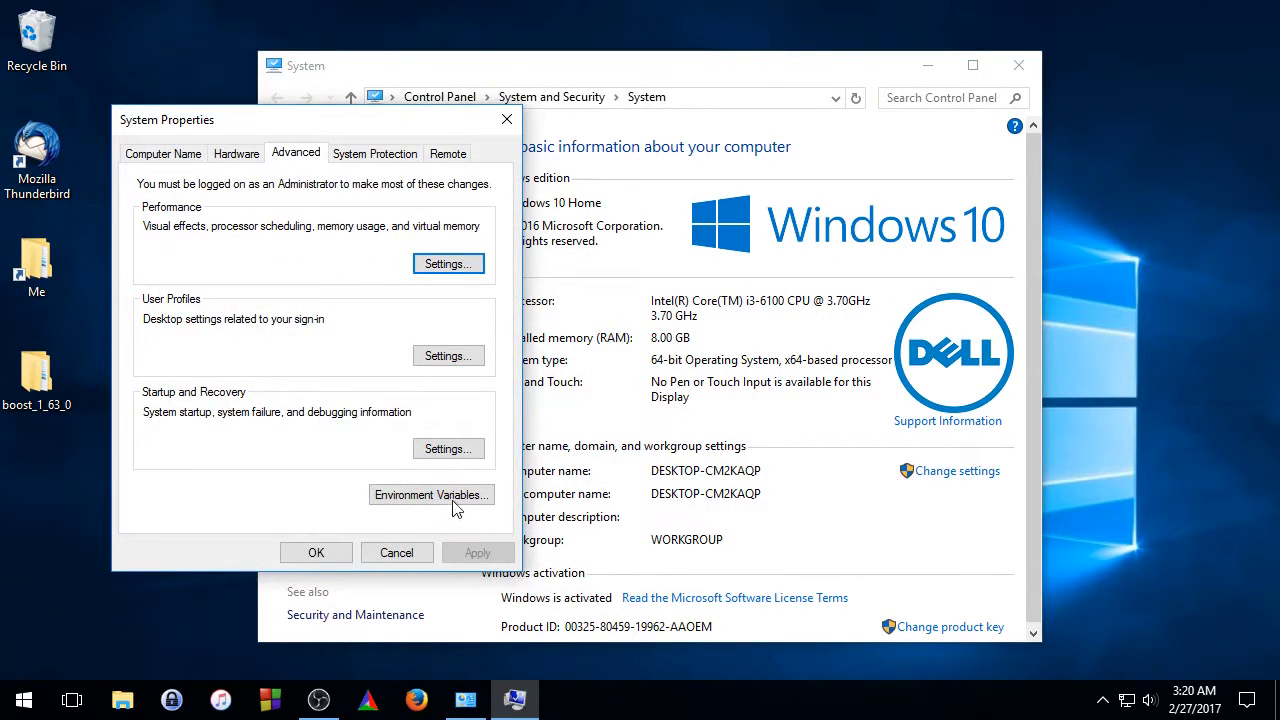
click(432, 494)
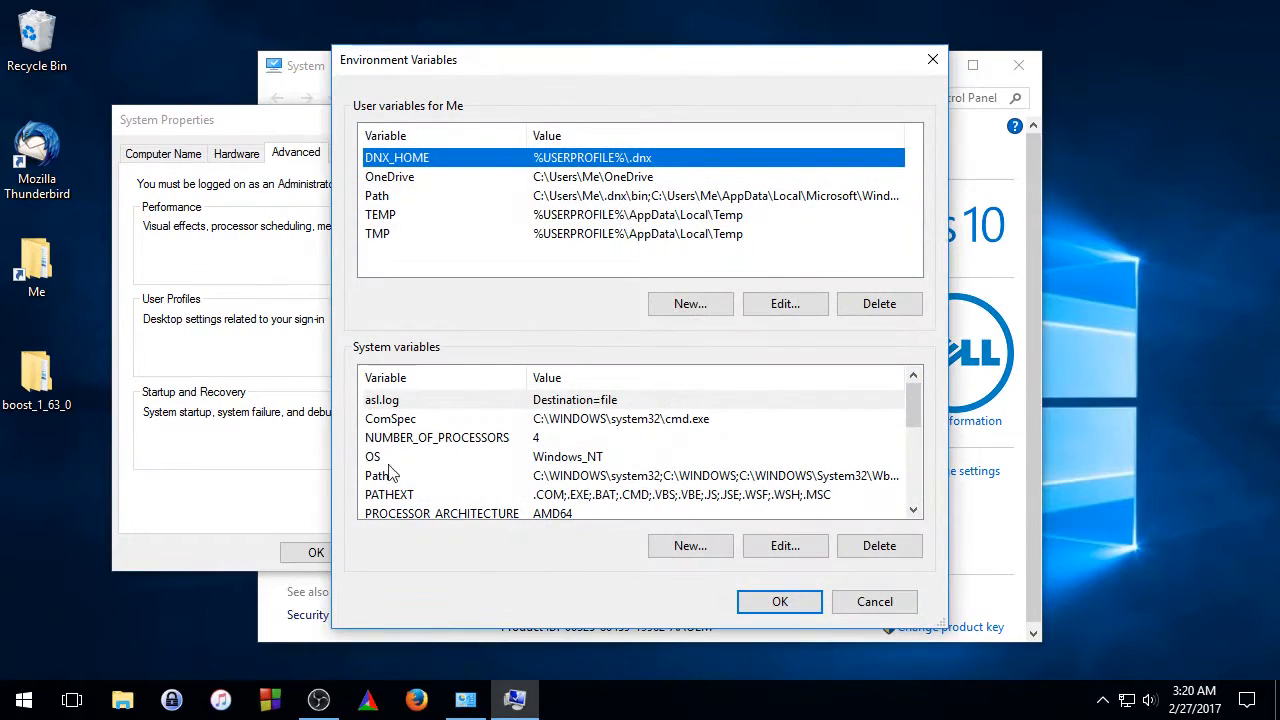
click(376, 476)
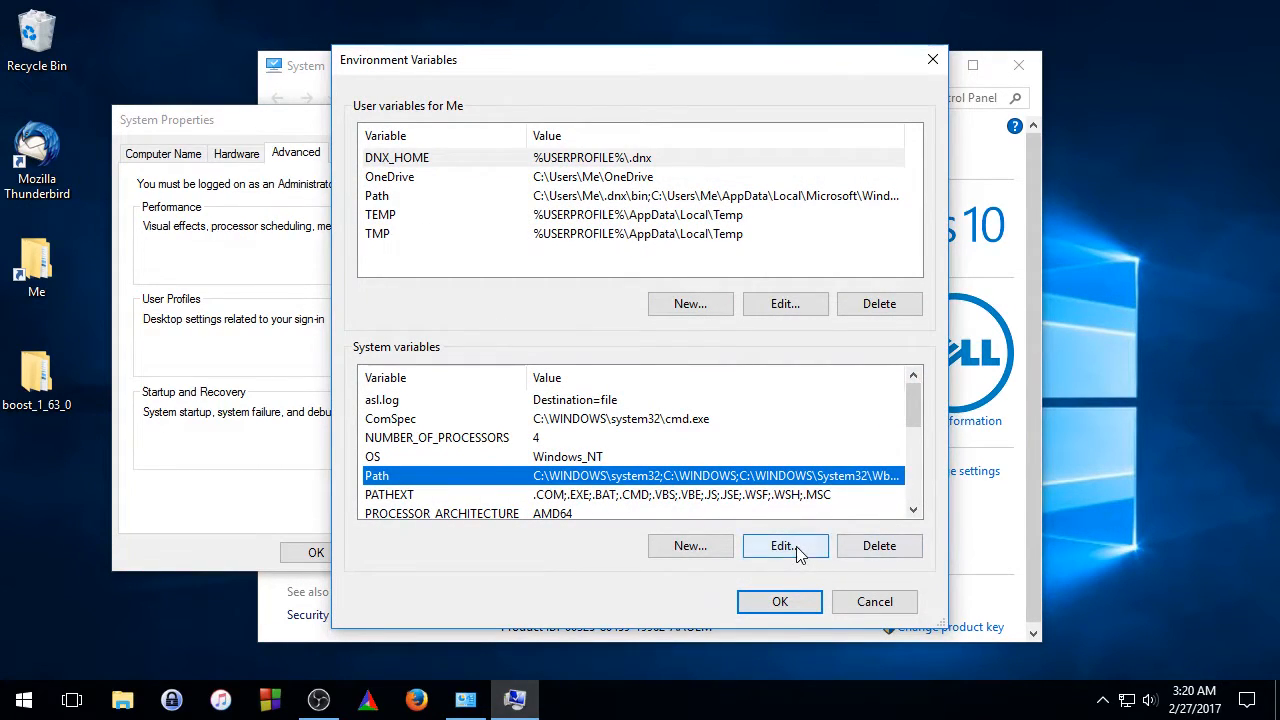
click(784, 544)
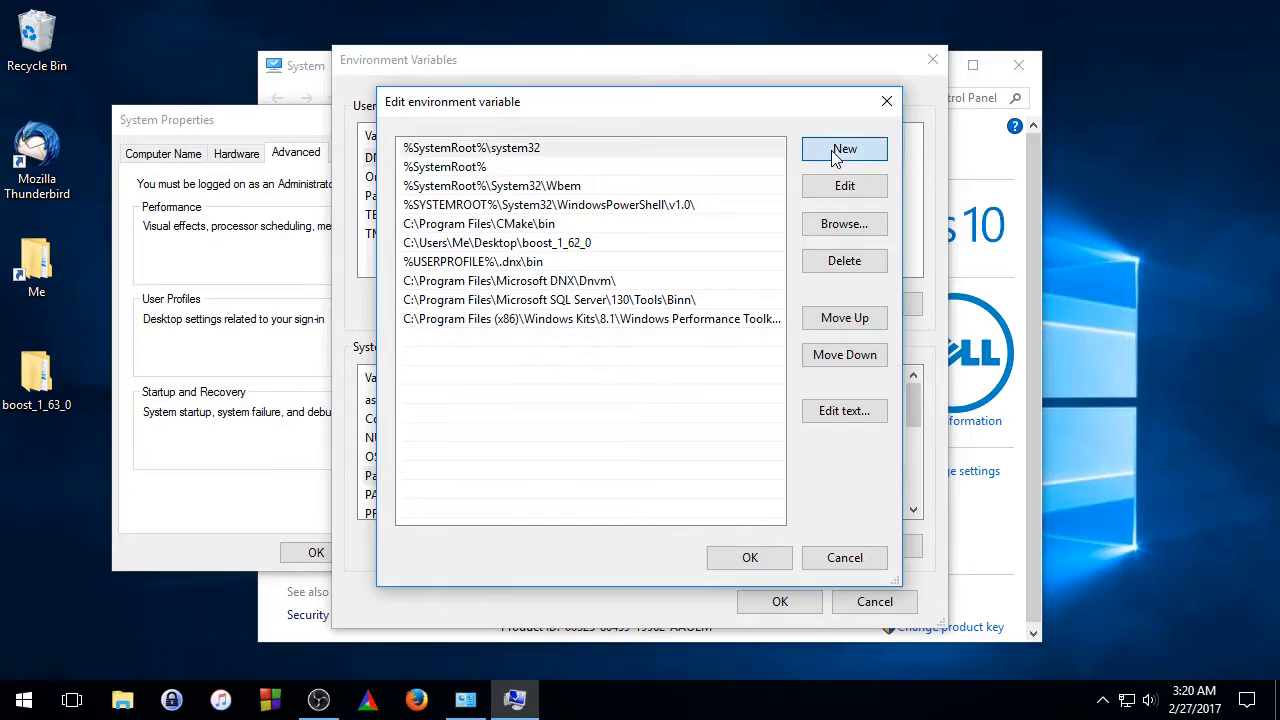
right_click(420, 336)
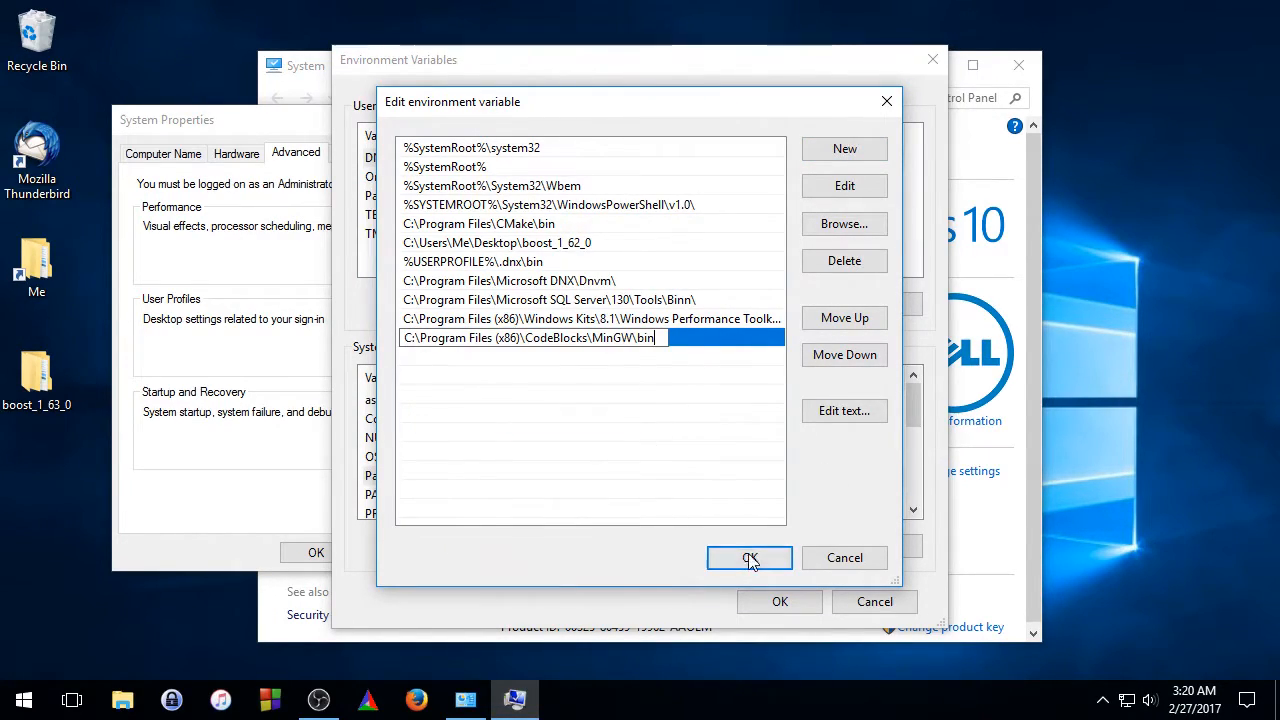
click(750, 556)
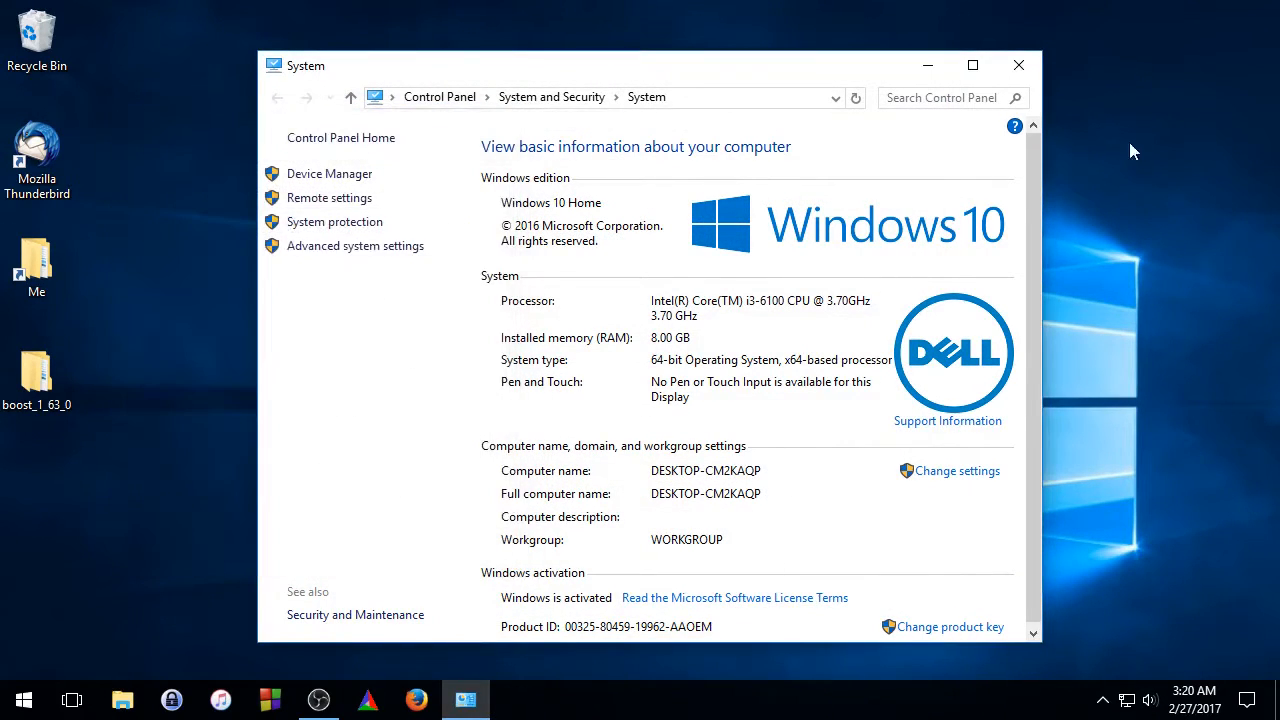
click(1020, 64)
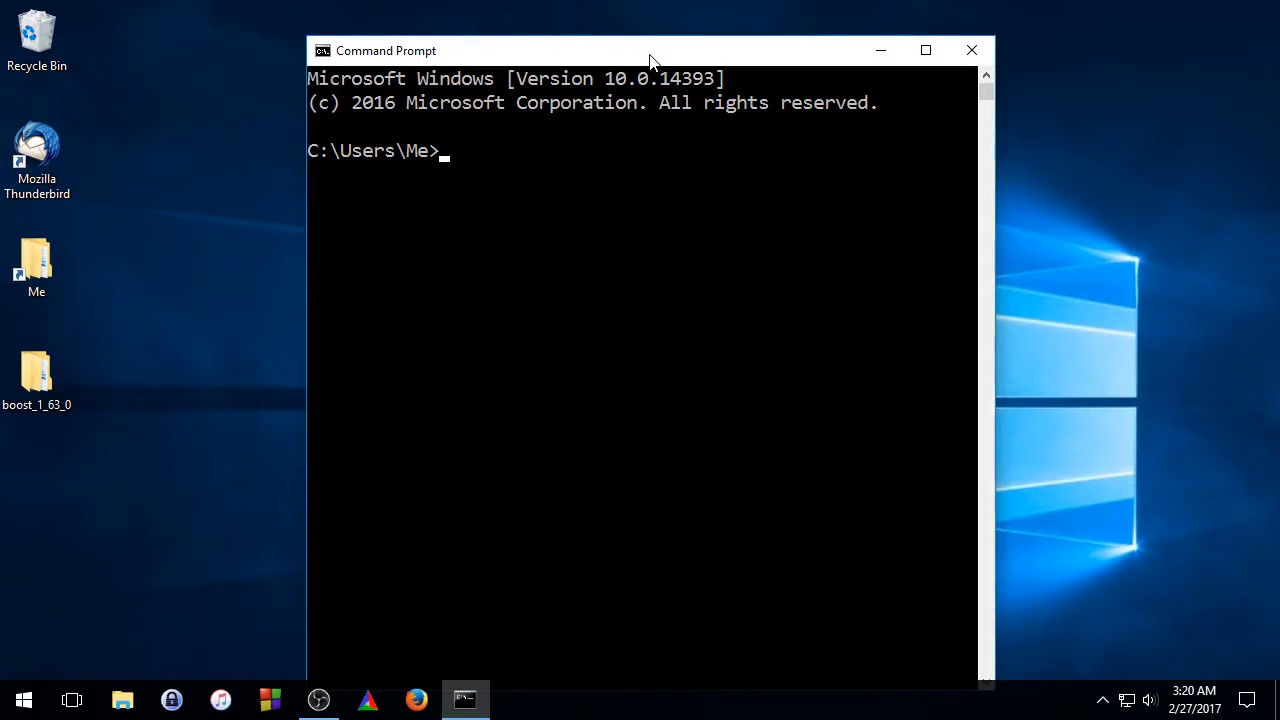
Run gcc --version, which reports gcc (tdm-1) 4.9.2.
text(gcc --version)
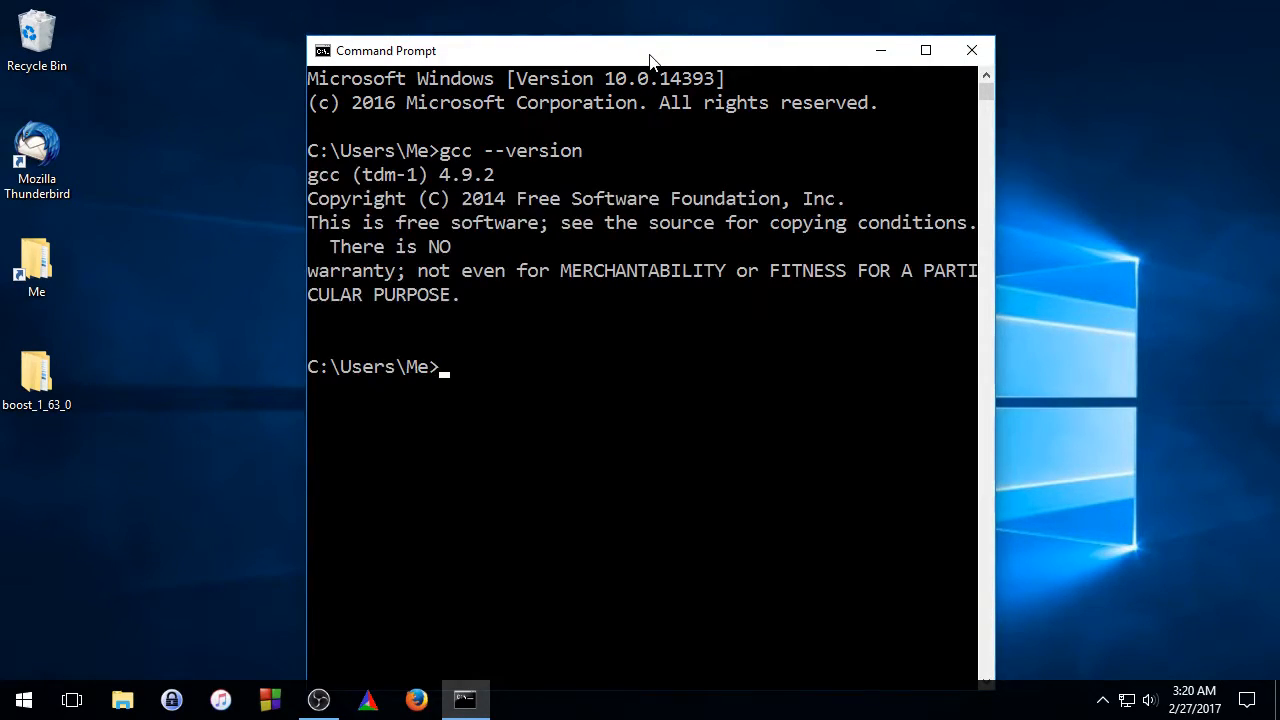
mouse_move(496, 224)
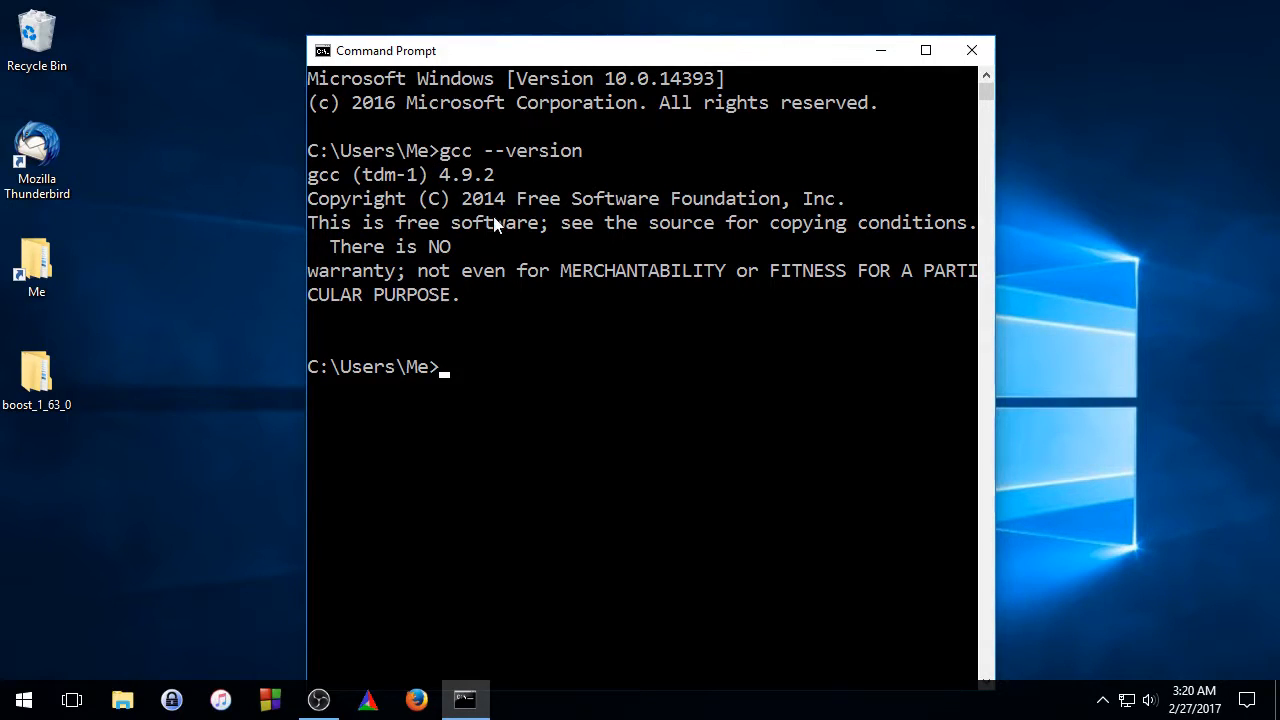
mouse_move(668, 196)
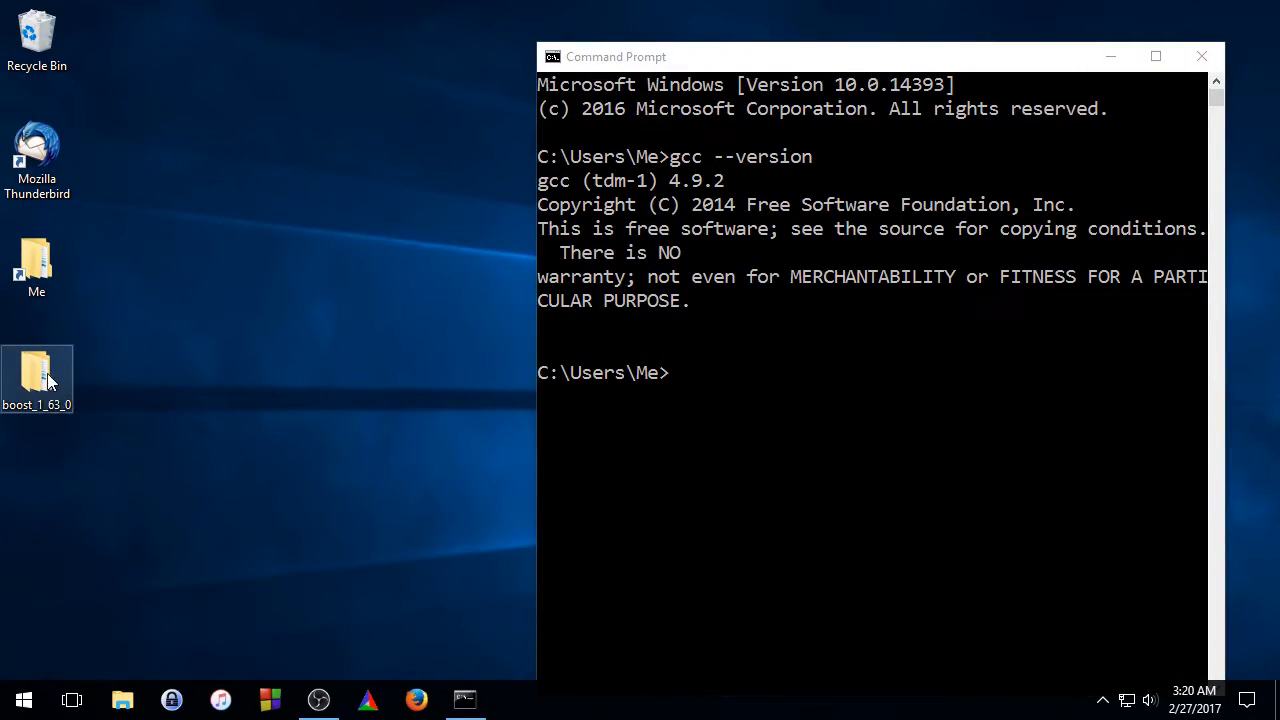
Change directory to C:\Users\Me\Desktop\boost_1_63_0\boost_1_63_0, beside Explorer showing bootstrap.bat.
double_click(36, 378)
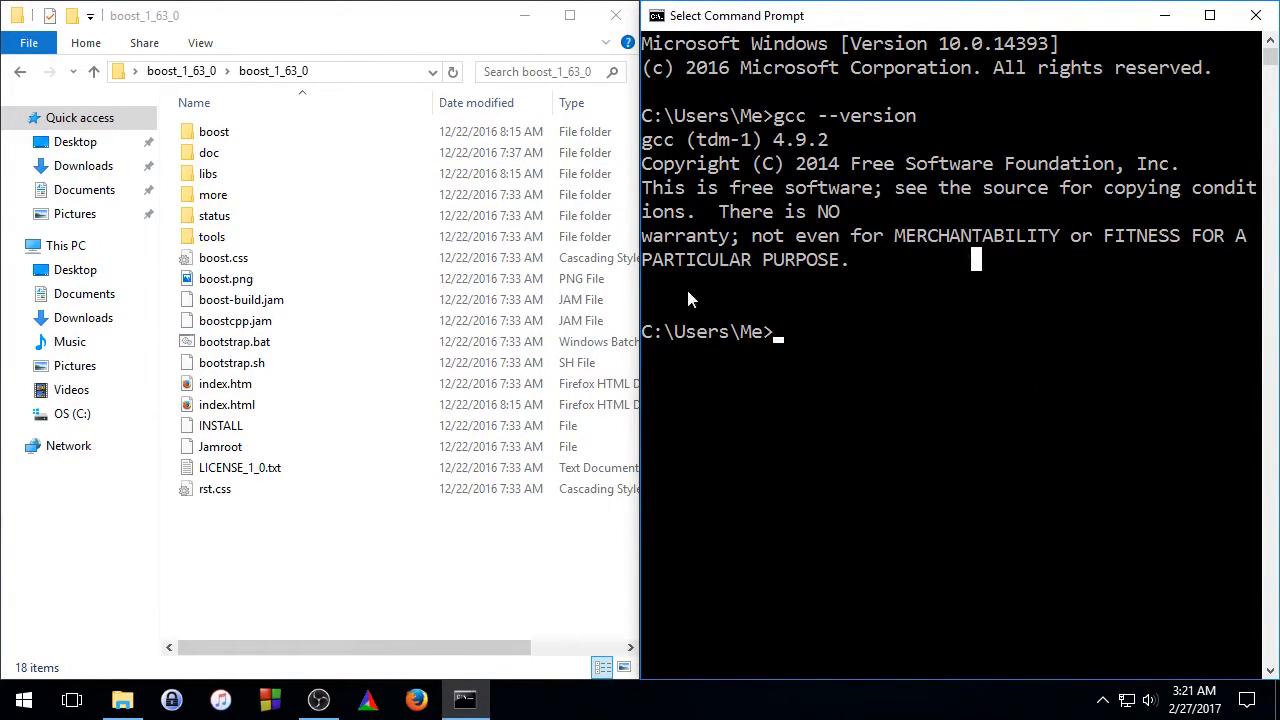
mouse_move(956, 212)
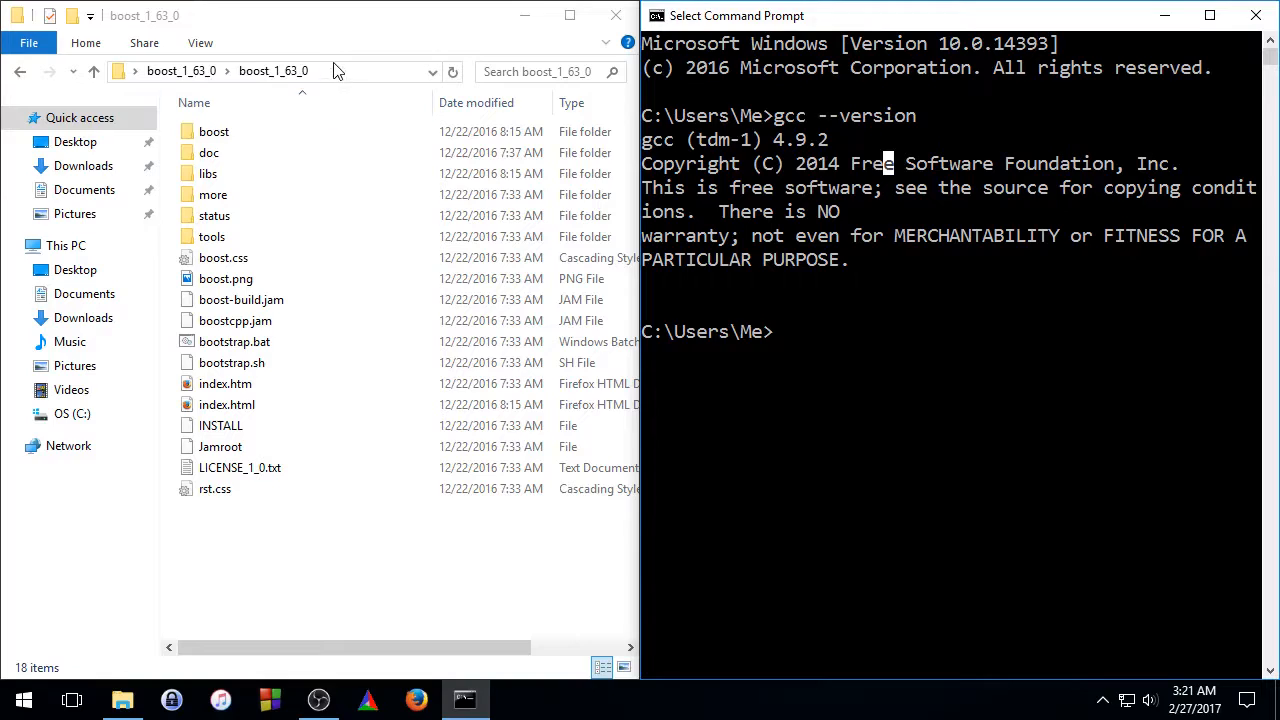
click(276, 72)
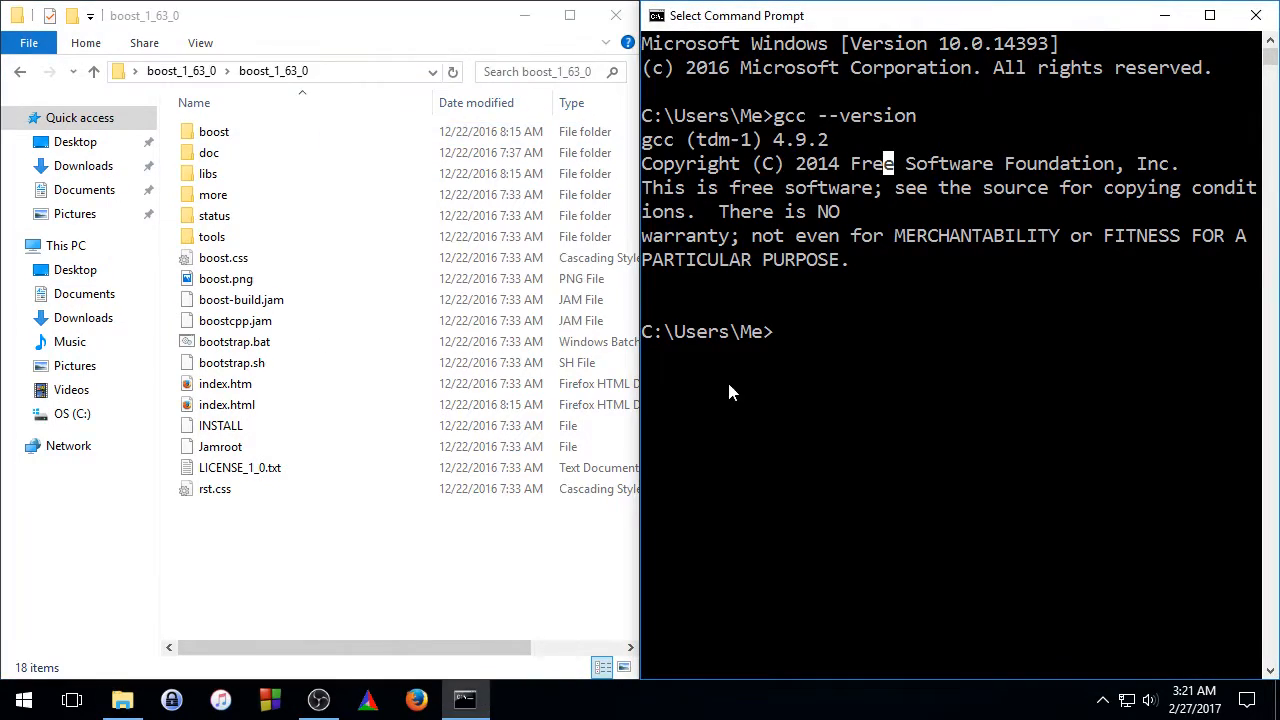
mouse_move(836, 360)
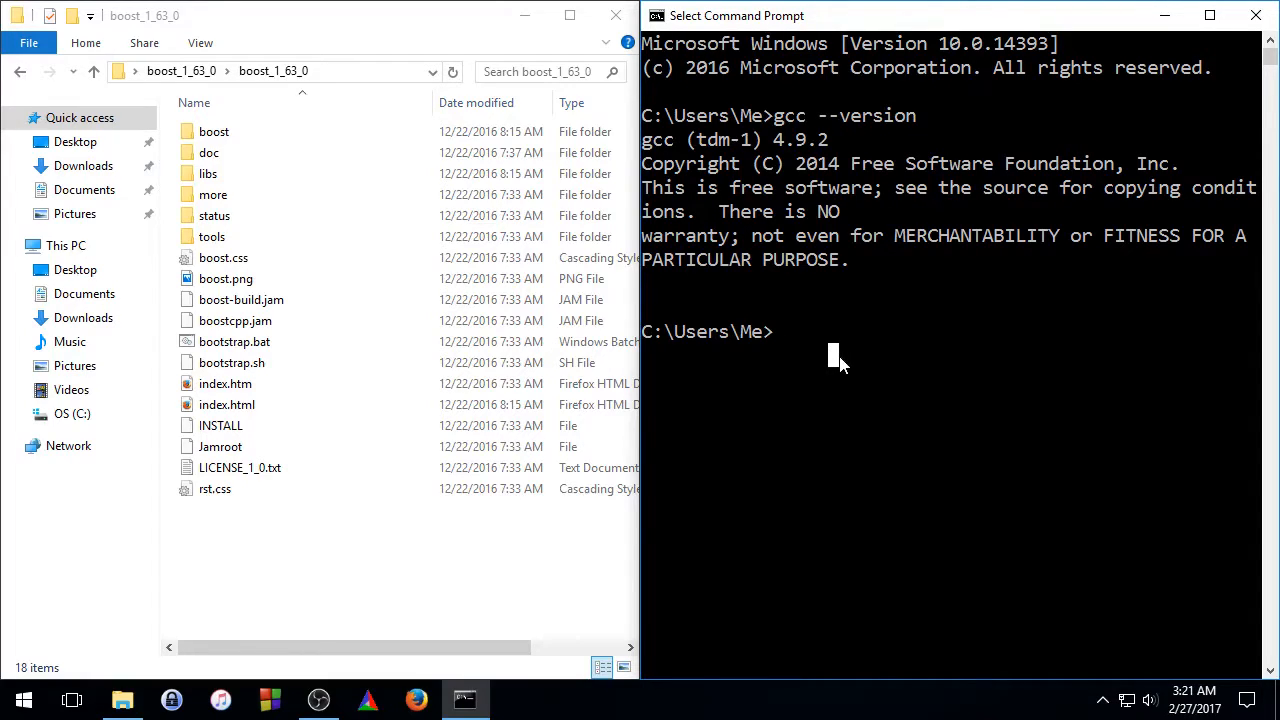
text(cd)
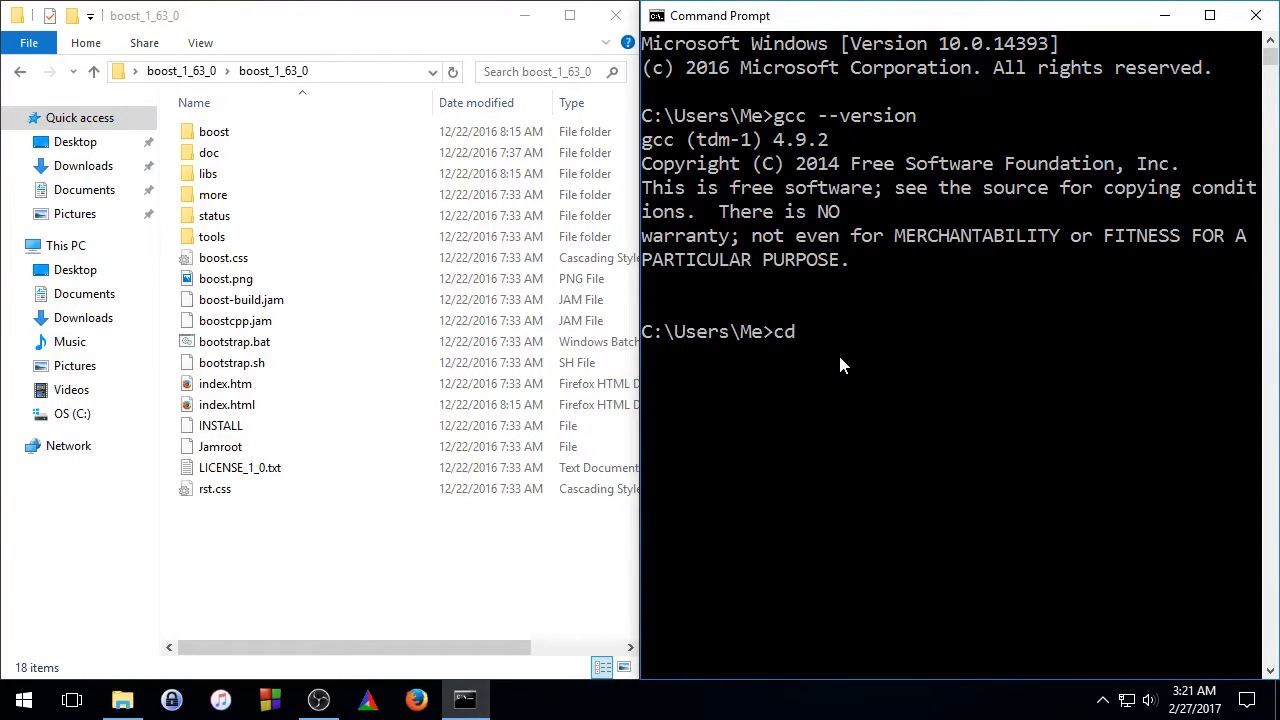
text(C:\Users\Me\Desktop\boost_1_63_0\boost_1_63_0)
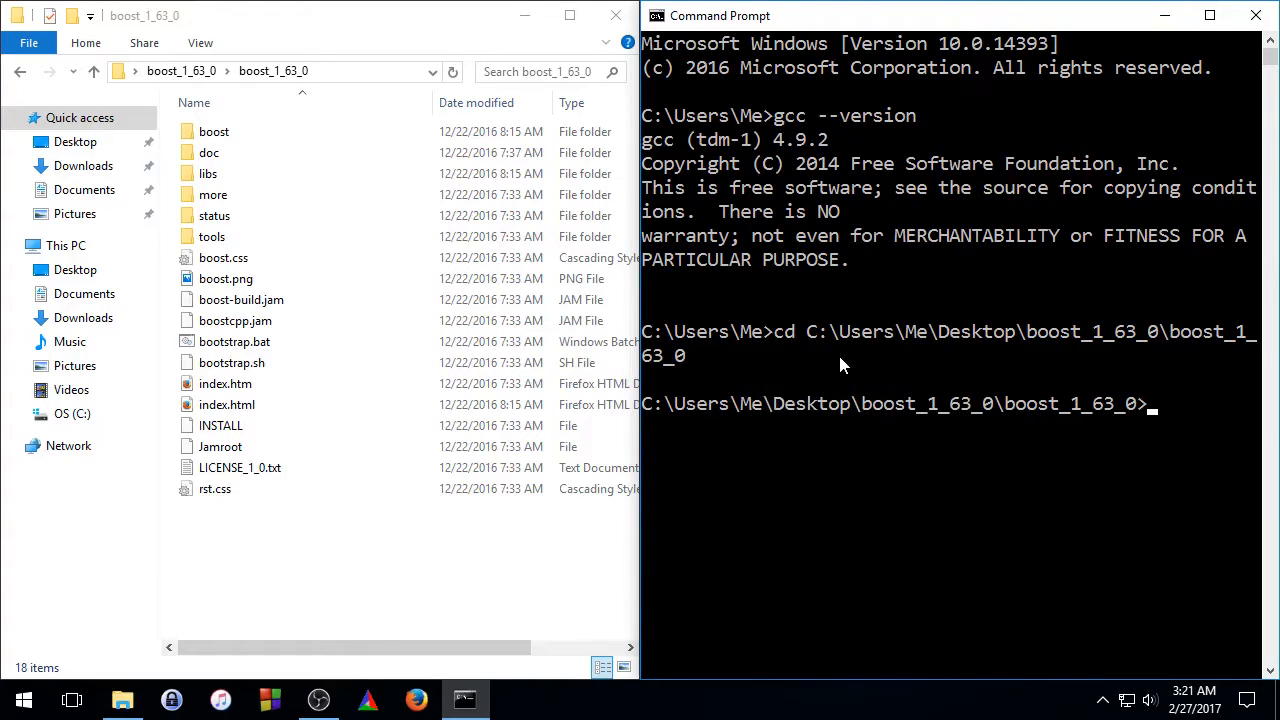
mouse_move(1056, 140)
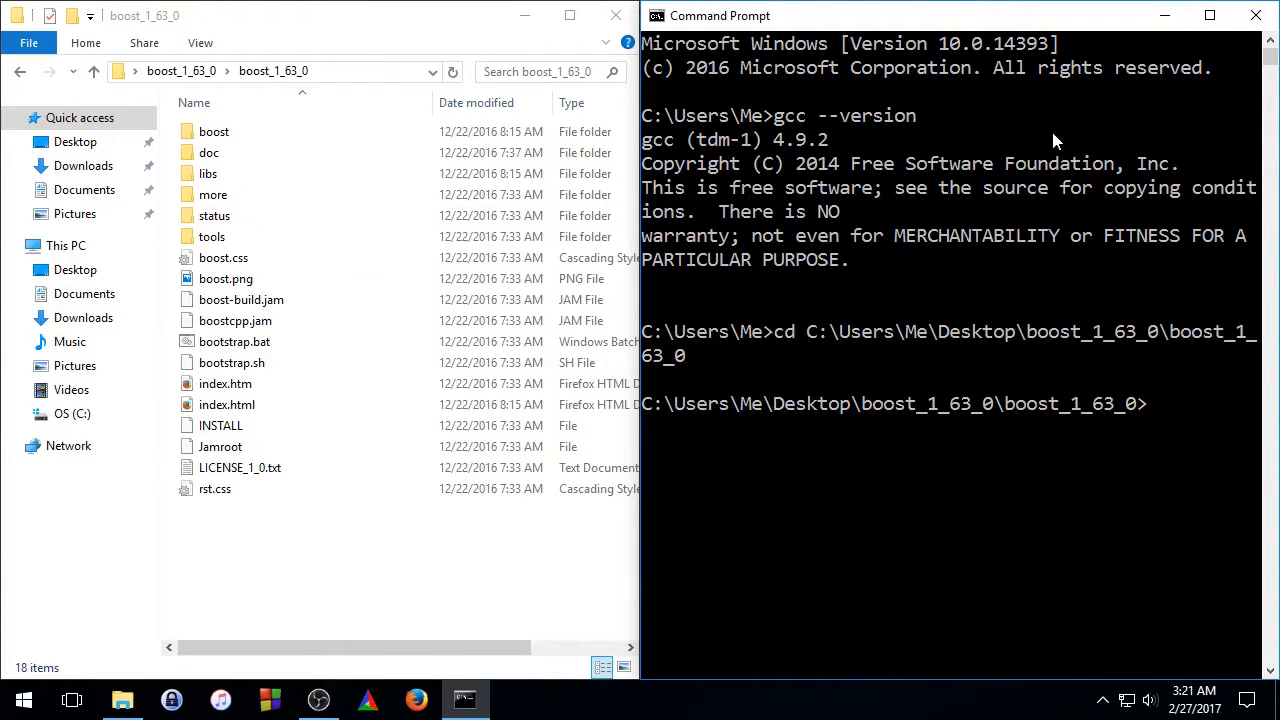
click(212, 132)
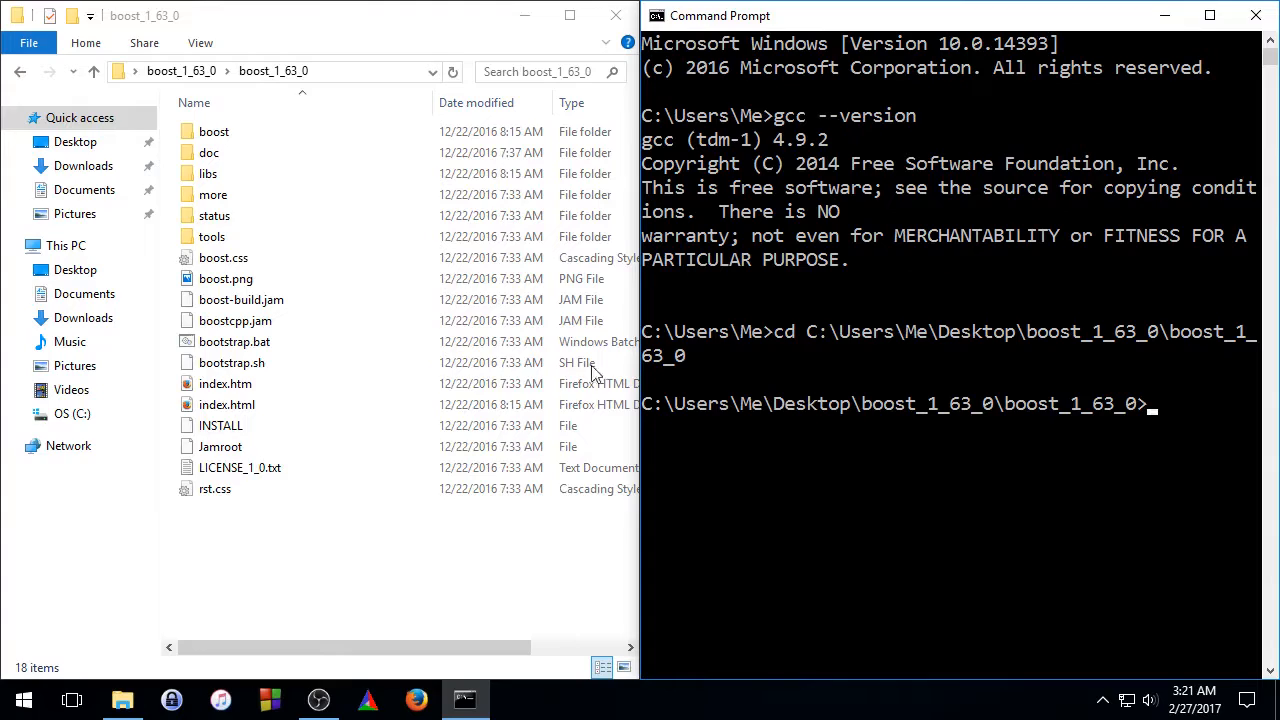
click(234, 340)
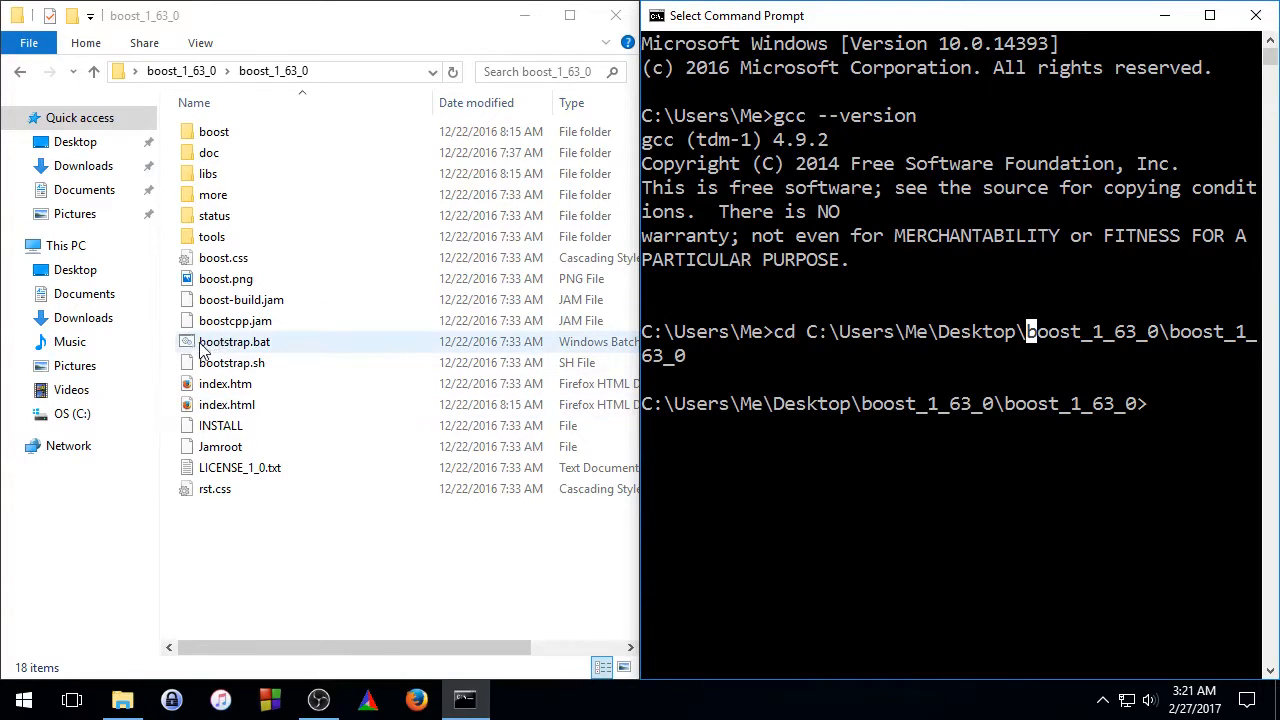
Run bootstrap.bat gcc to build the Boost.Build engine.
click(234, 340)
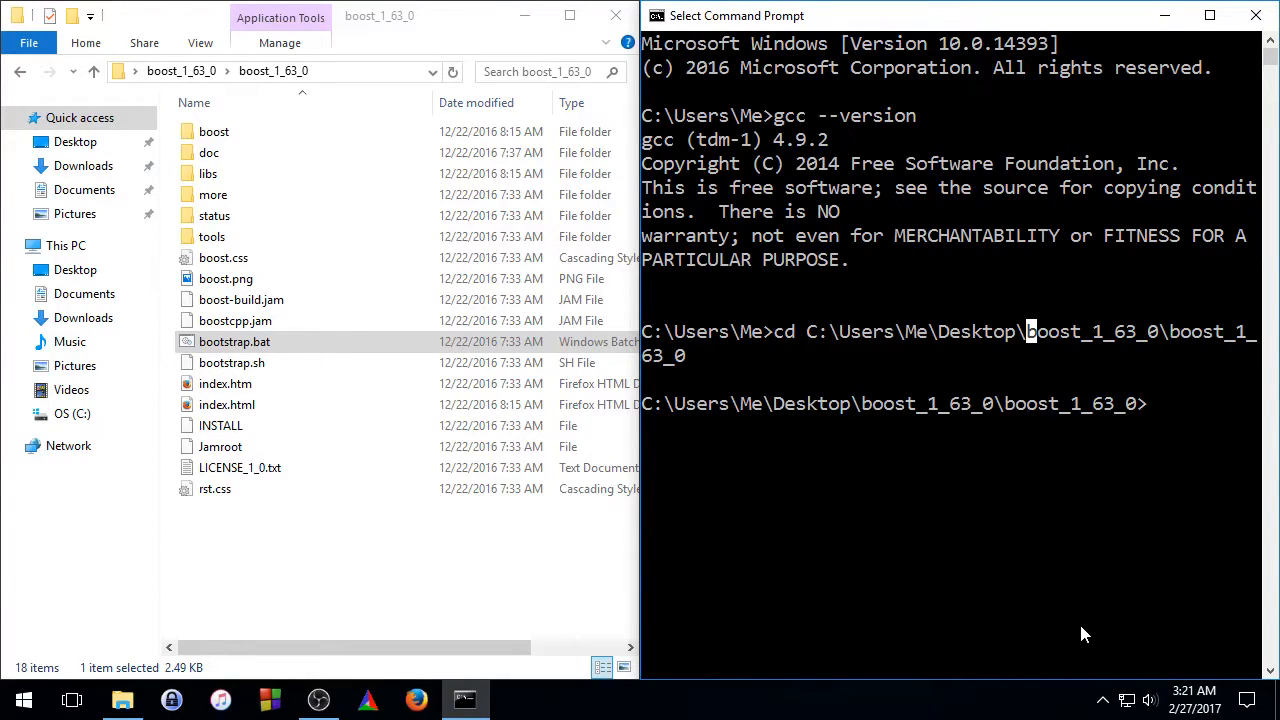
text(bootst)
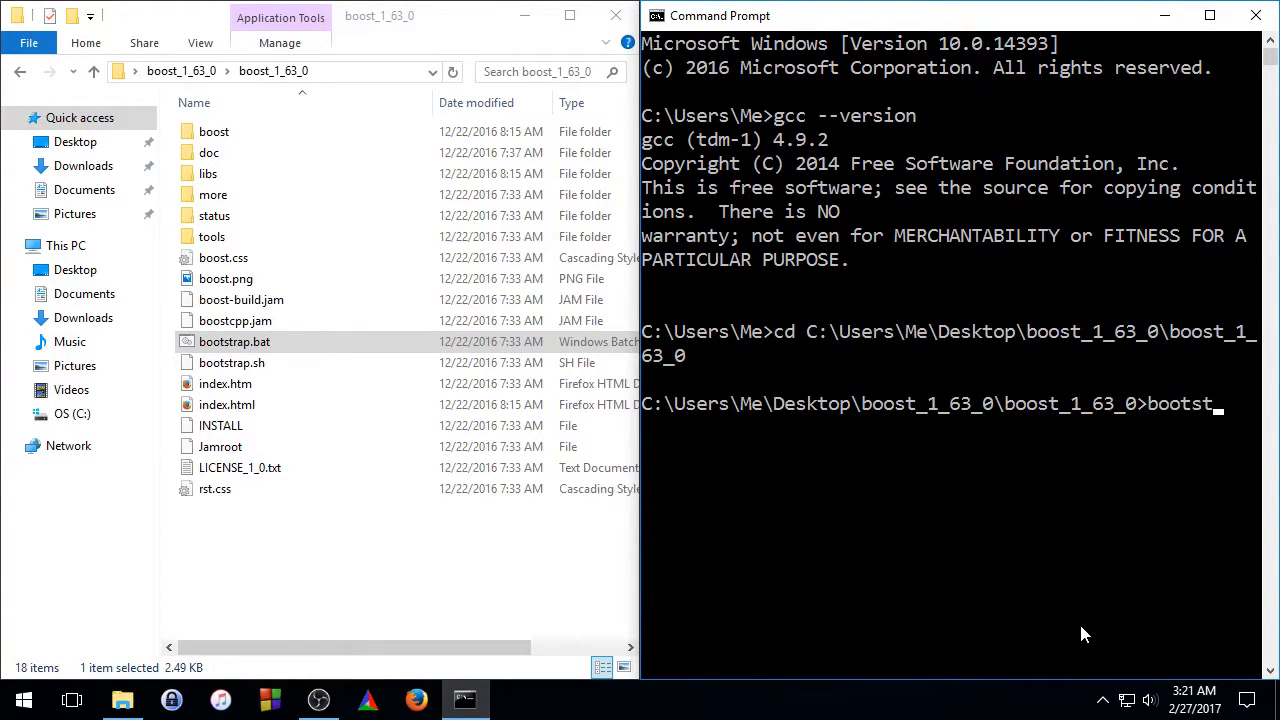
text(rap.bat)
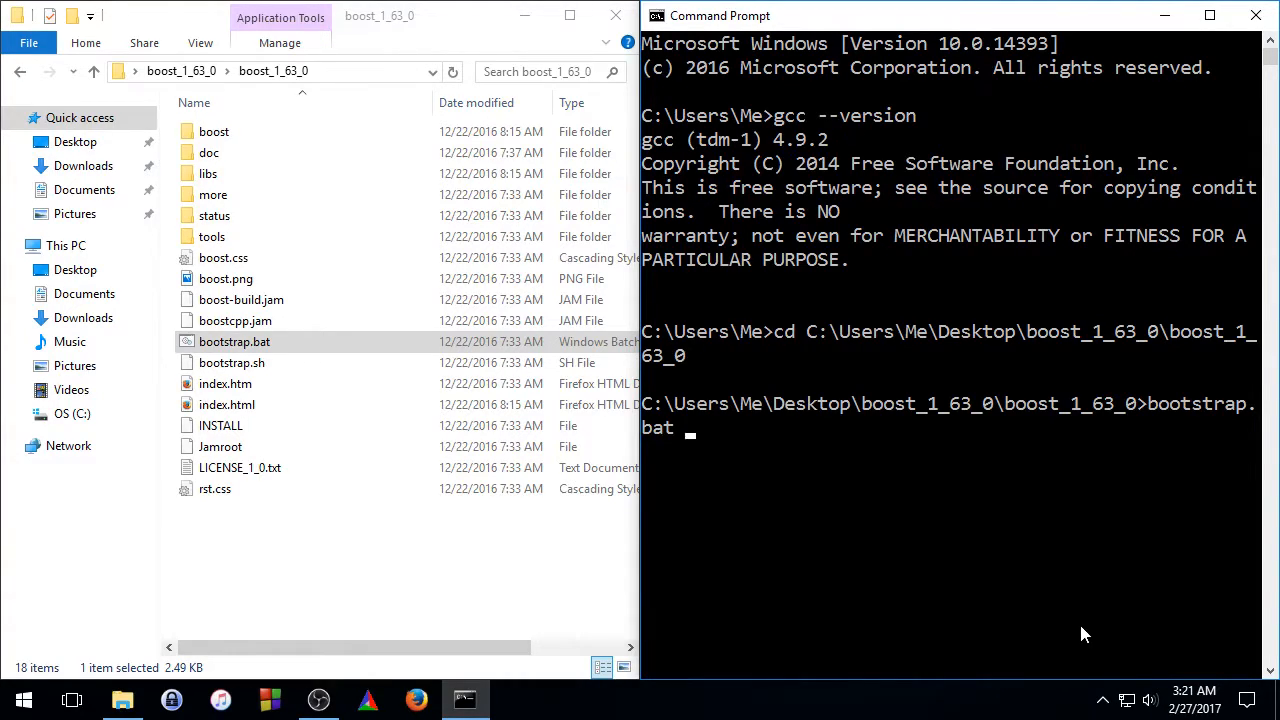
text(gcc)
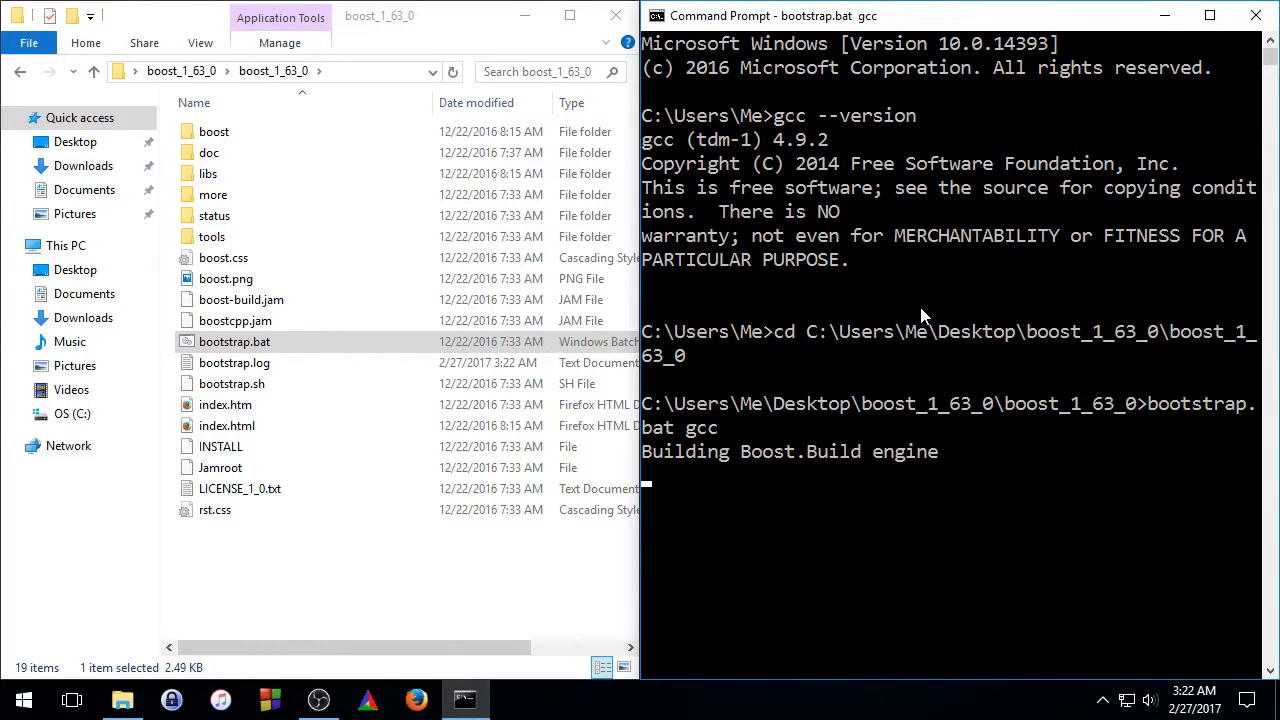
mouse_move(904, 306)
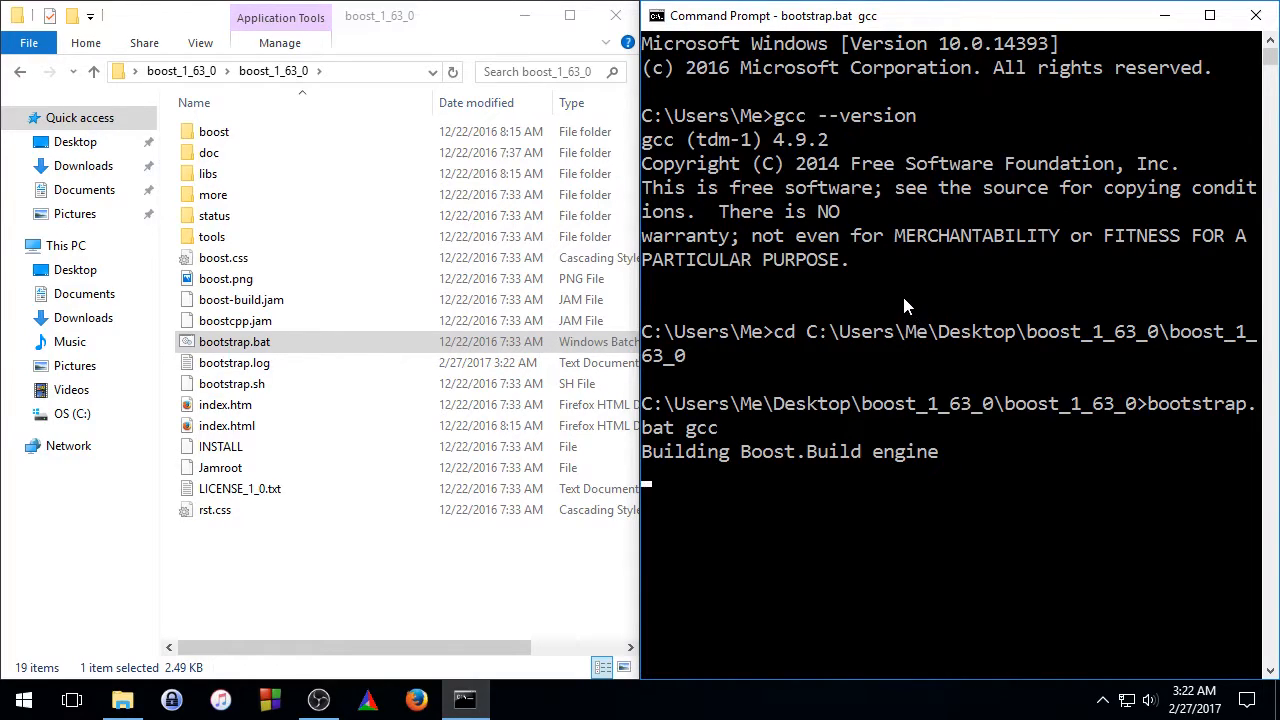
mouse_move(824, 344)
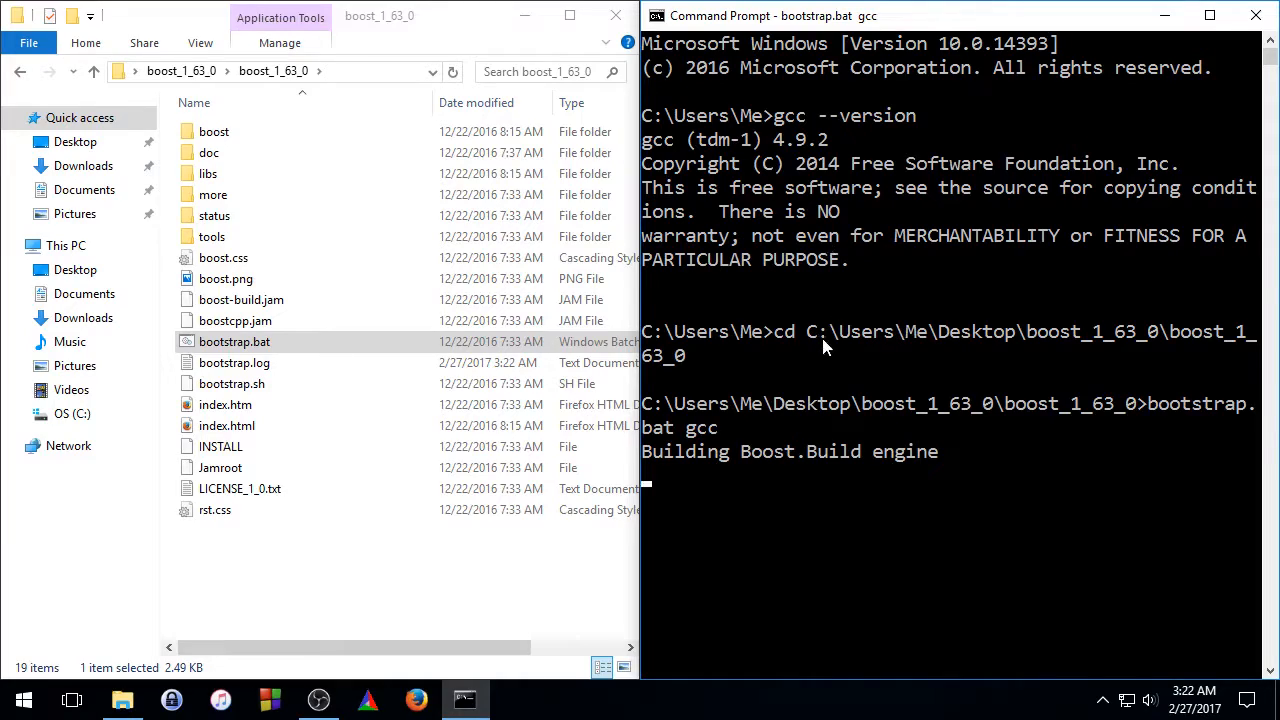
mouse_move(864, 292)
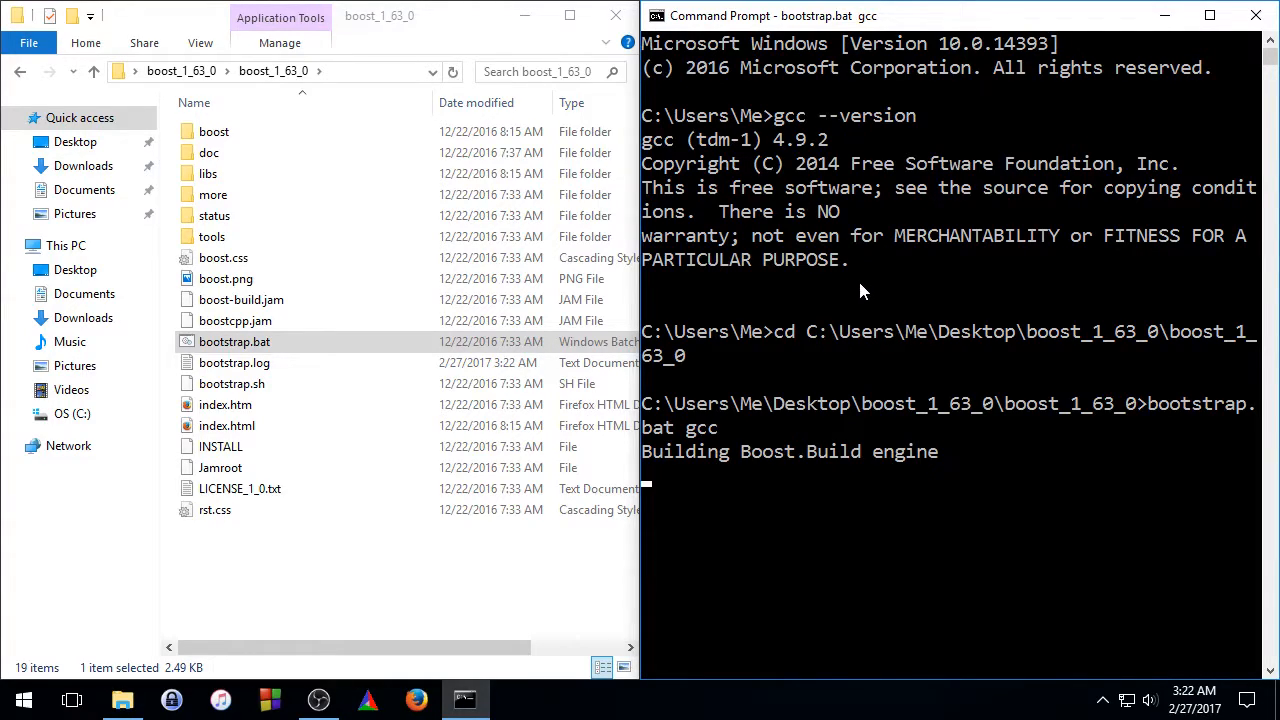
mouse_move(868, 344)
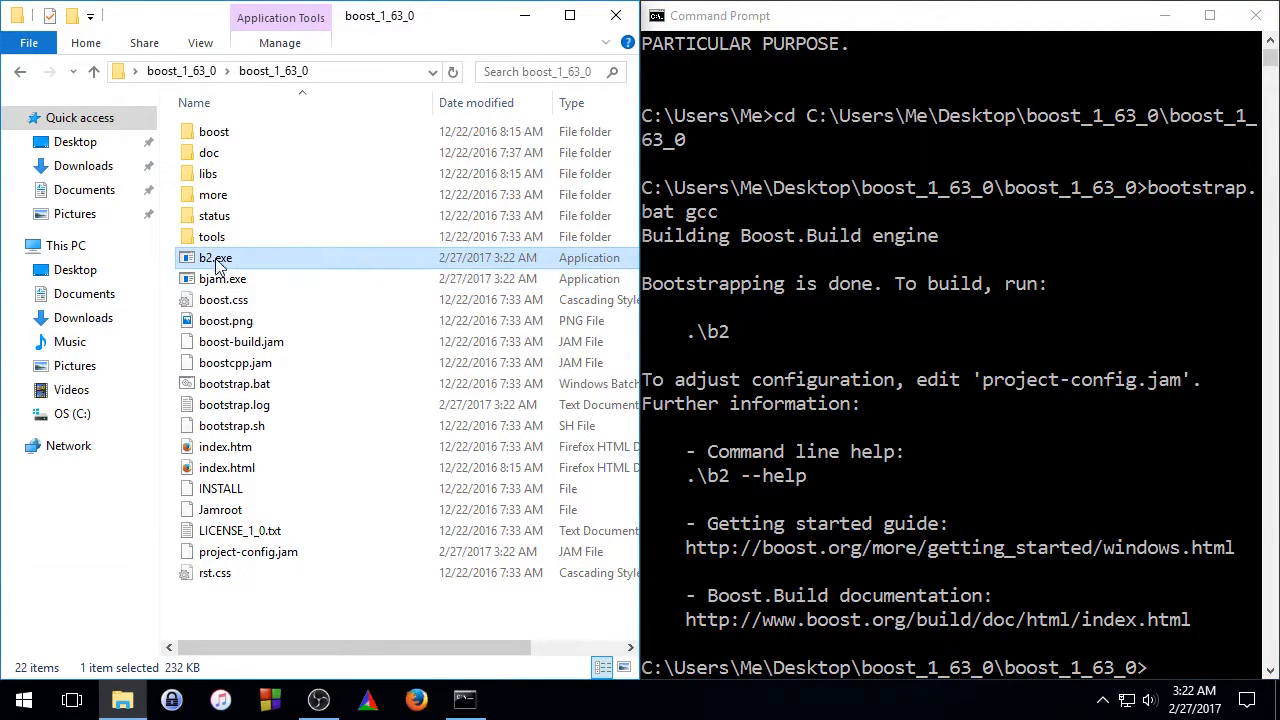
Run b2.exe toolset=gcc link=shared to build Boost as shared libraries.
click(222, 278)
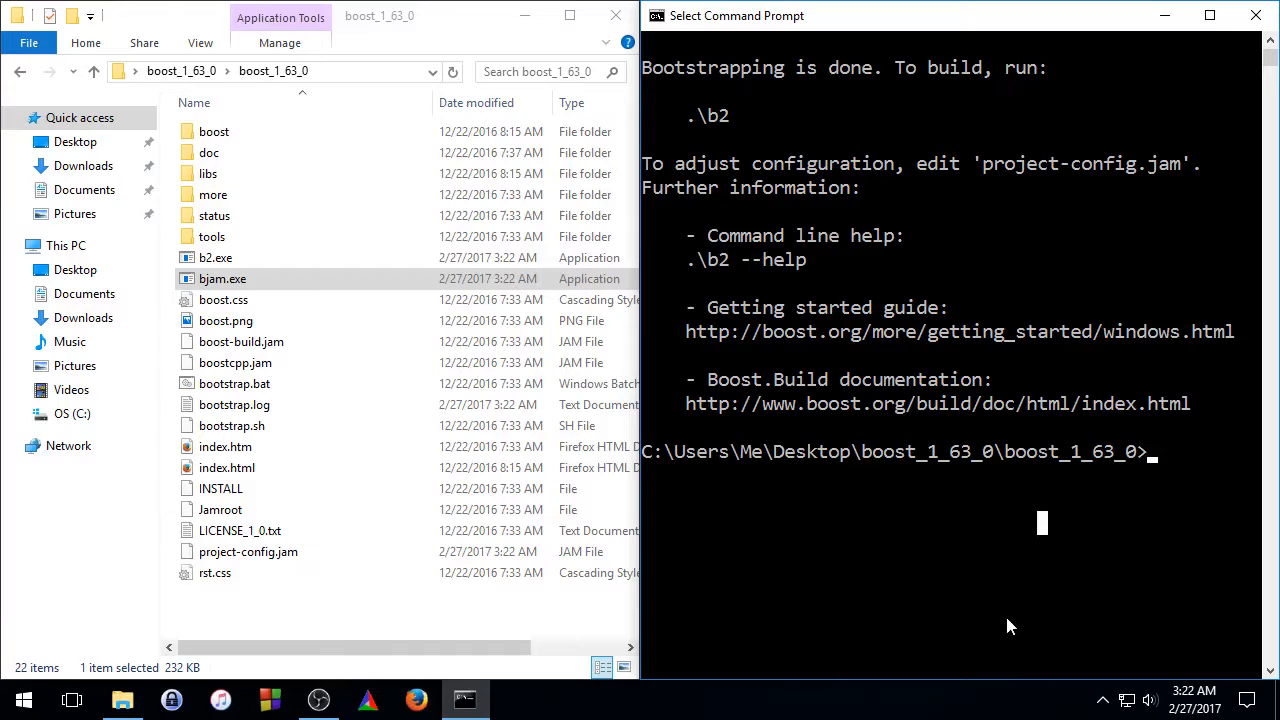
text(b)
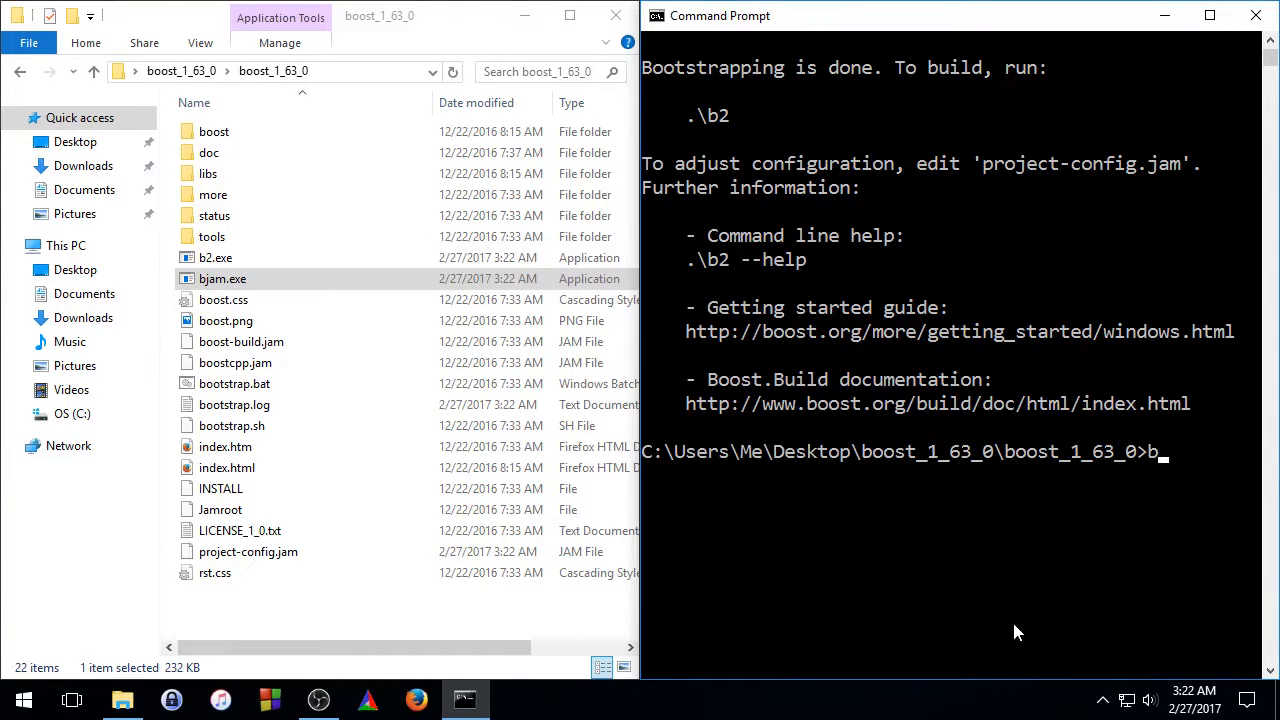
text(2.exe)
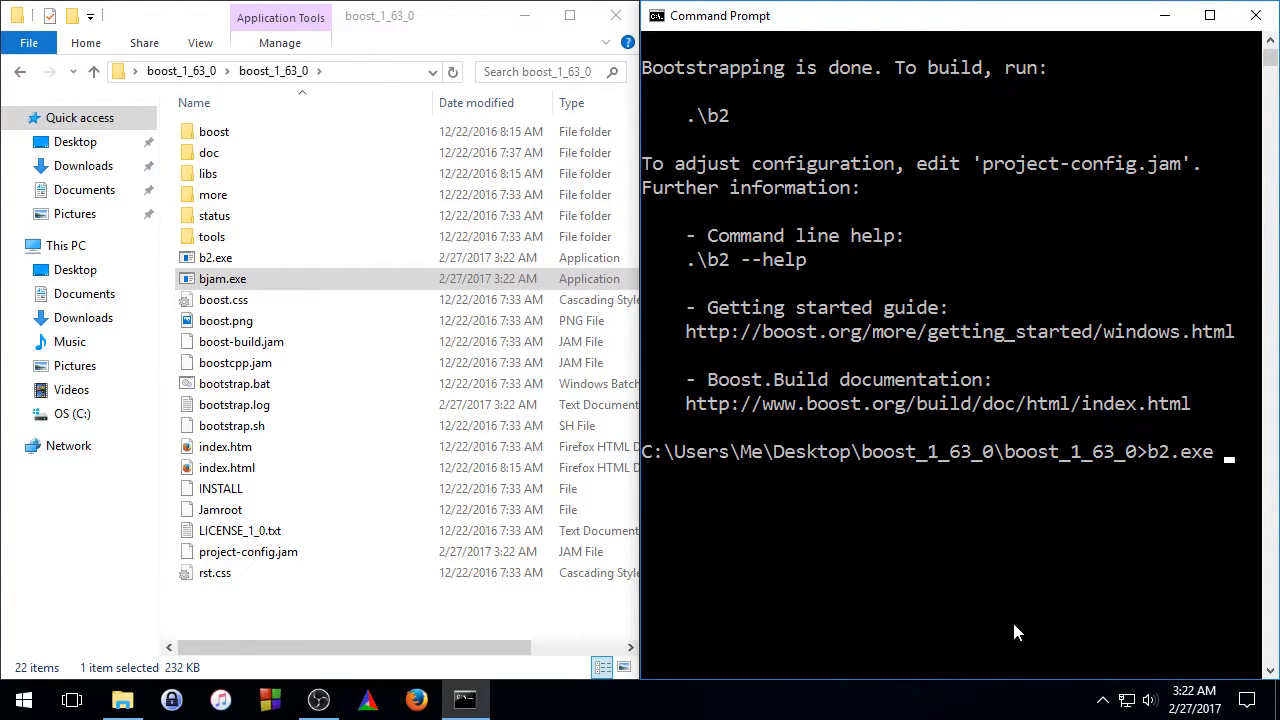
text(tool)
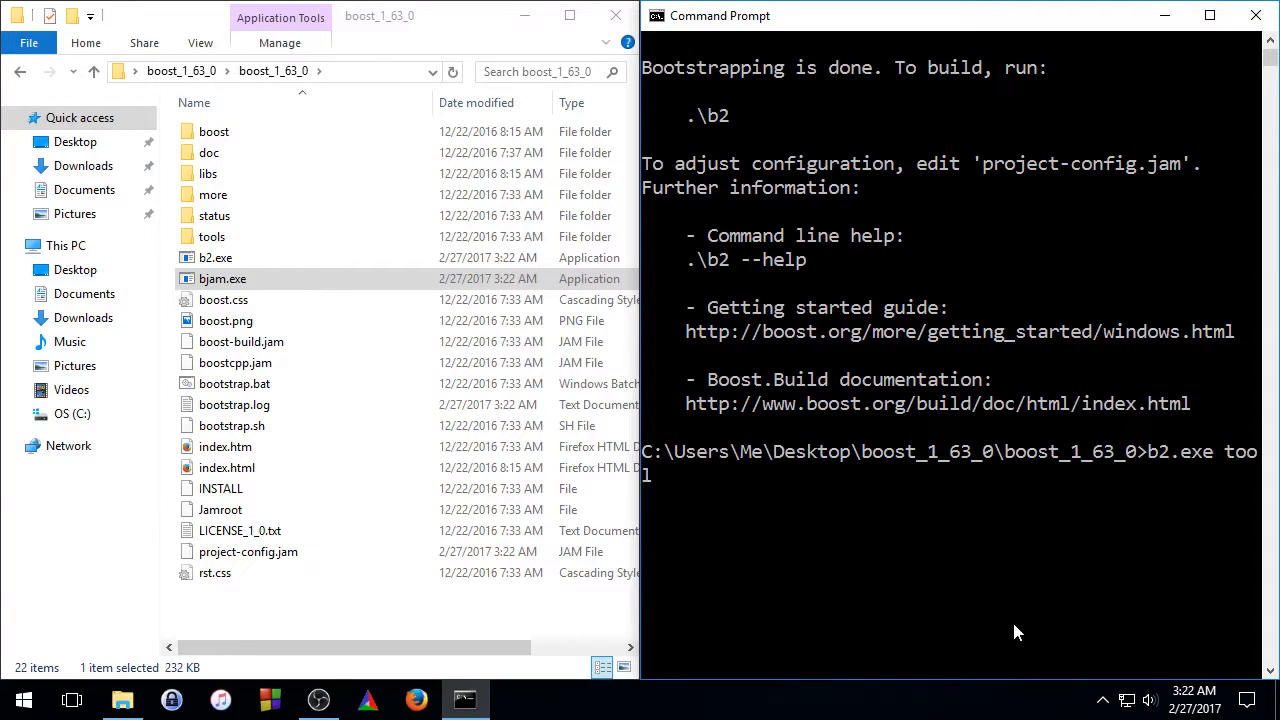
text(set)
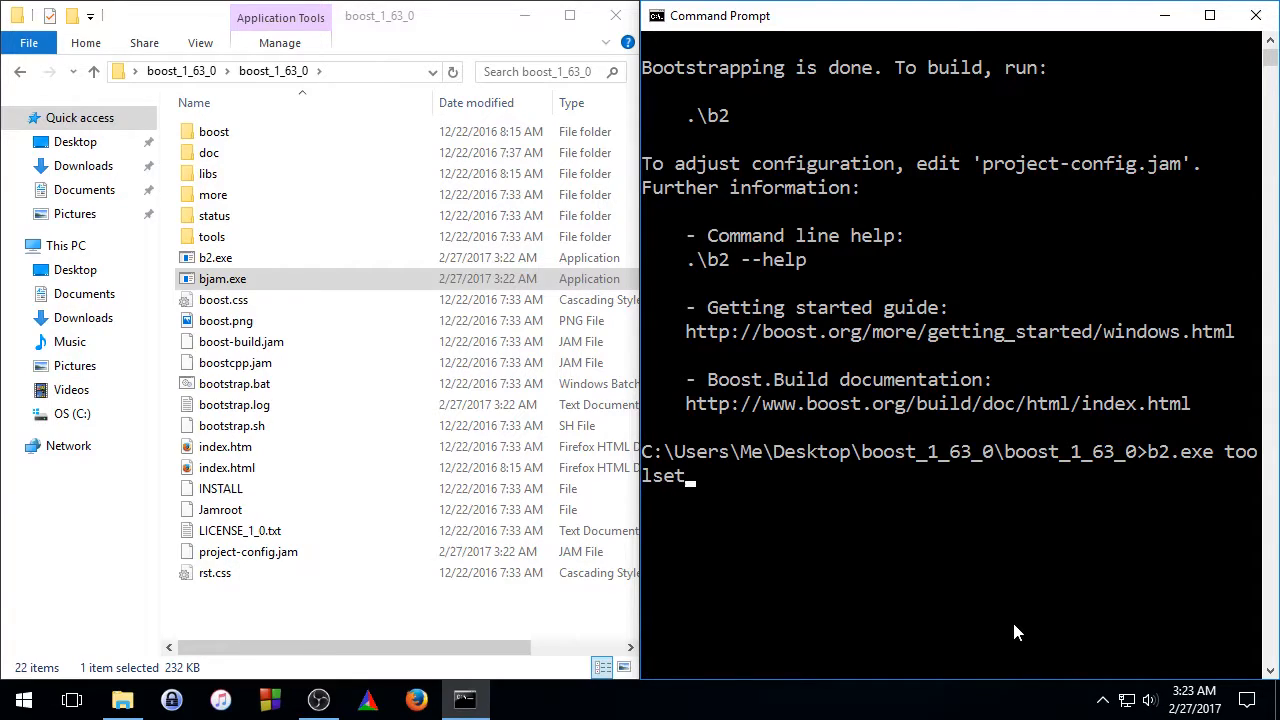
text(=gcc)
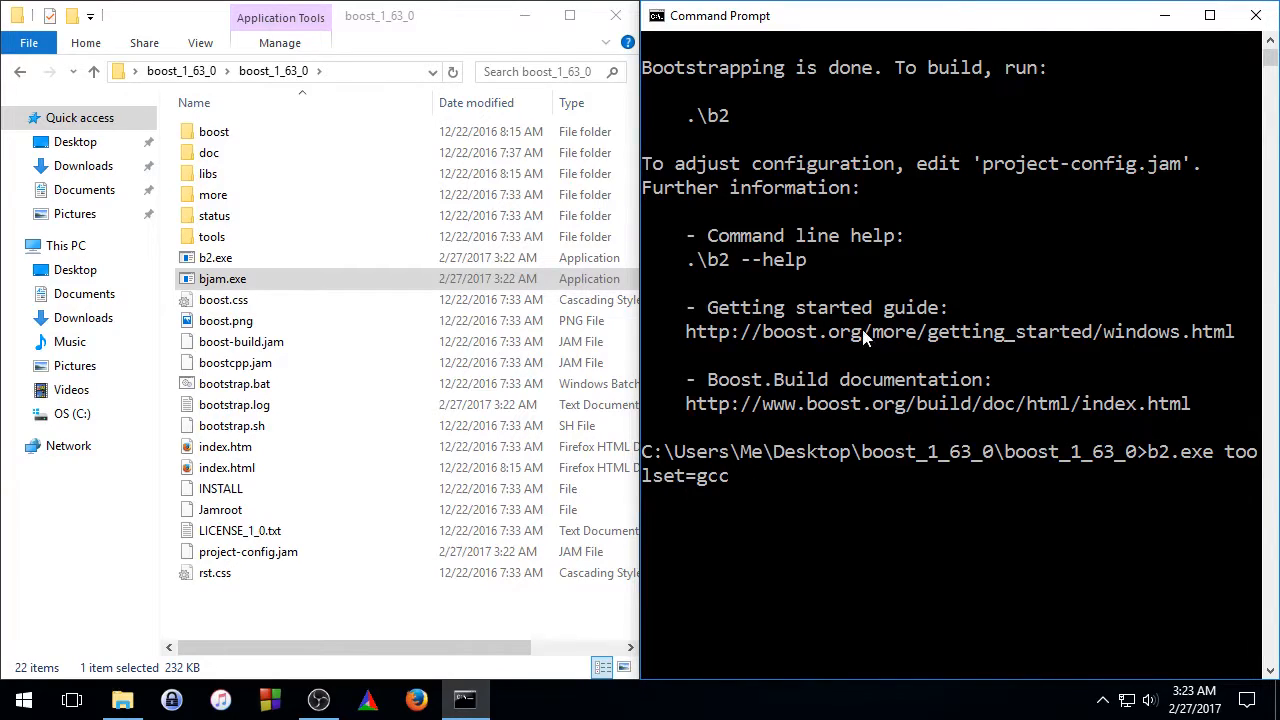
mouse_move(850, 528)
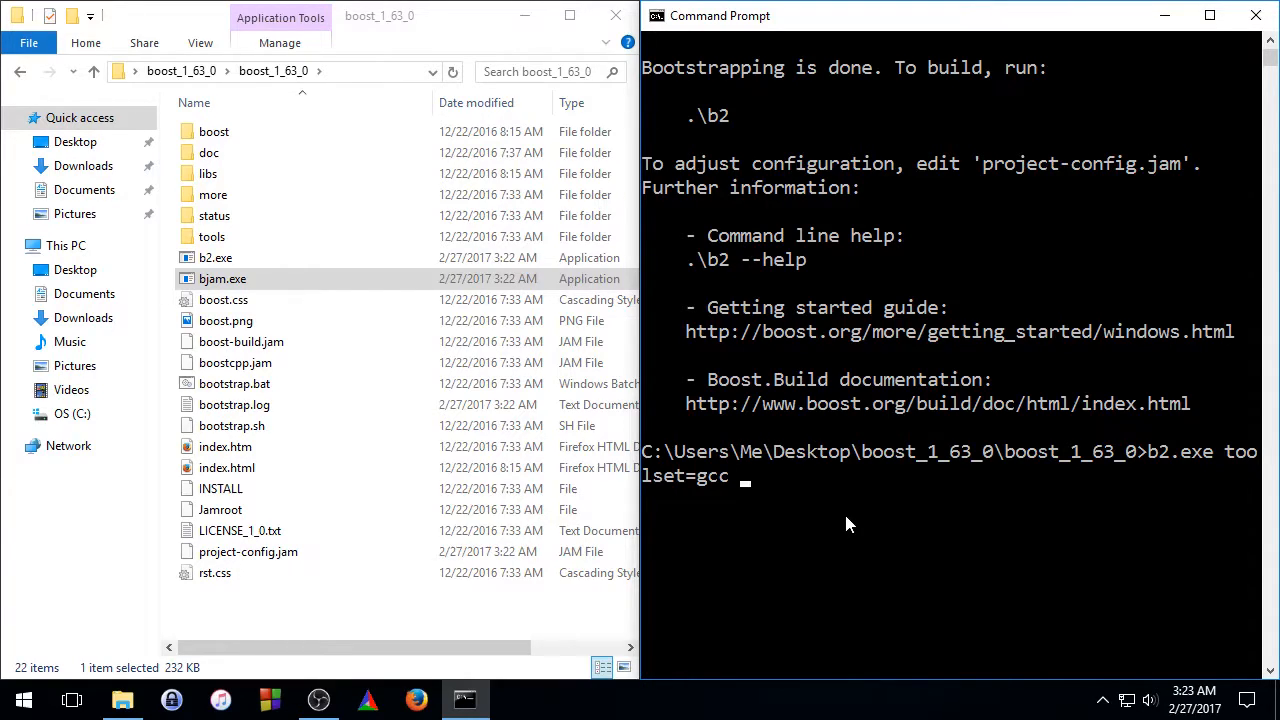
mouse_move(826, 512)
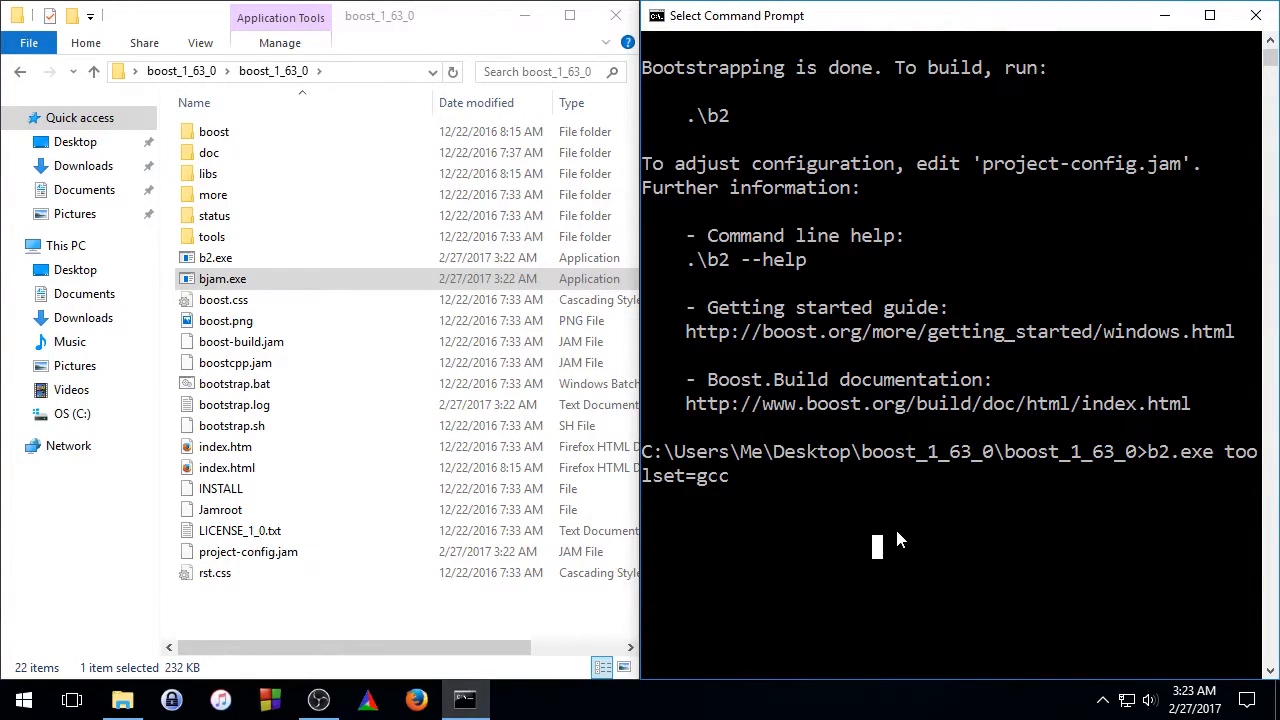
text(link)
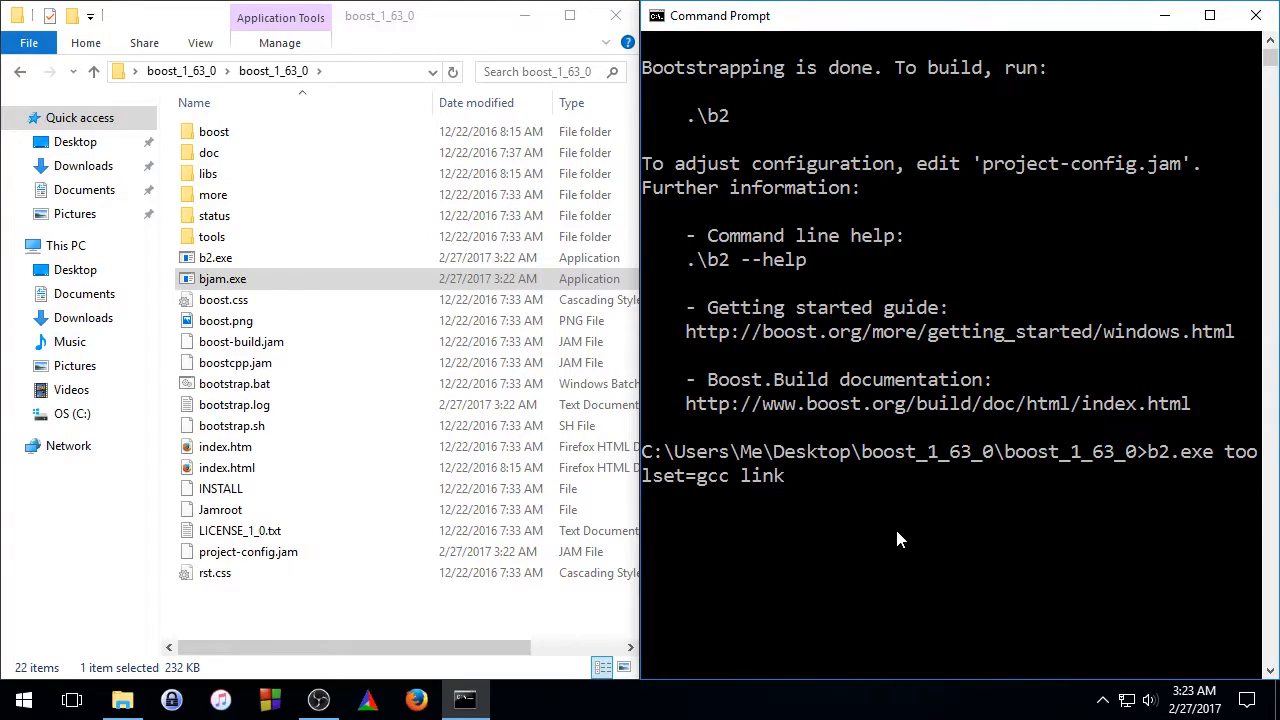
text(=shared)
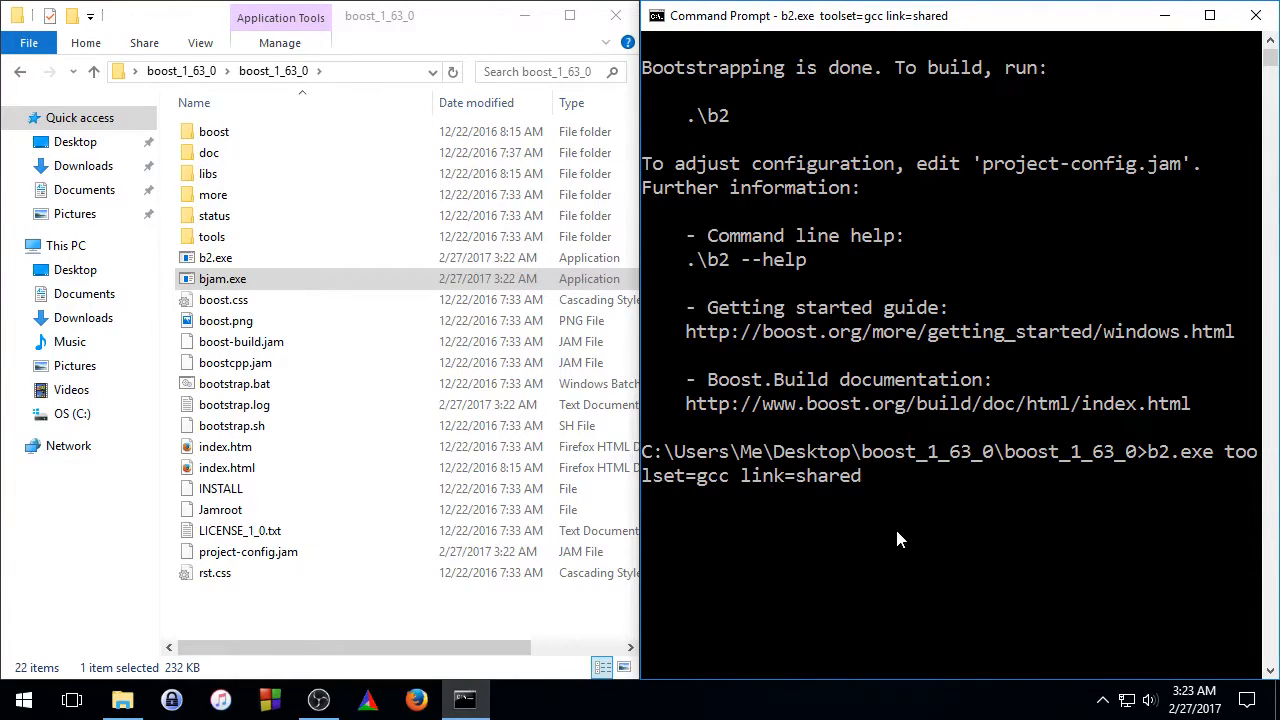
mouse_move(860, 430)
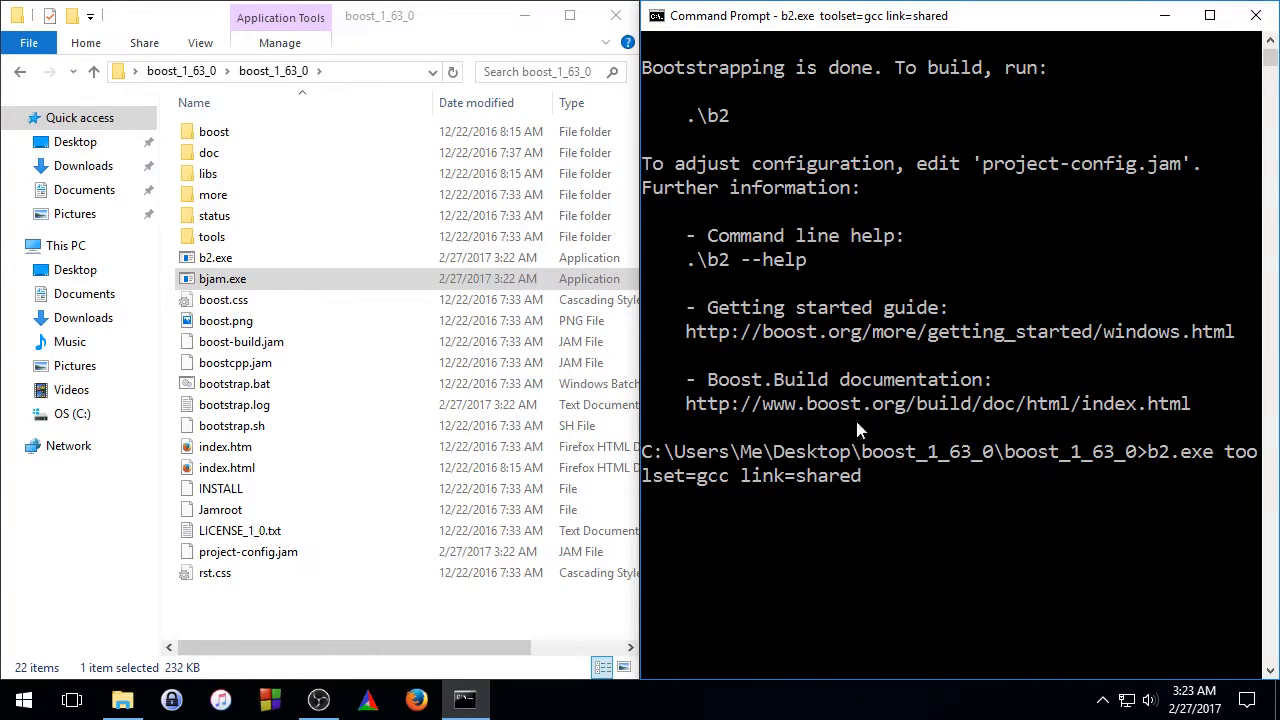
mouse_move(952, 88)
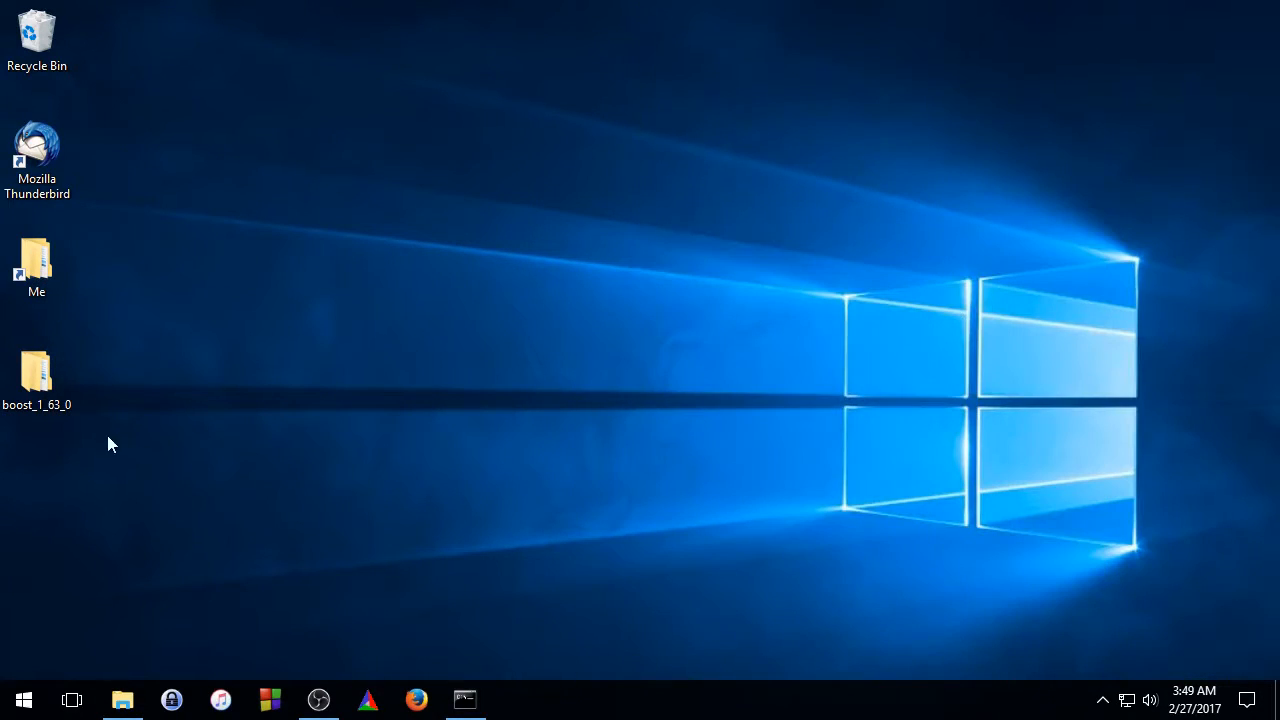
mouse_move(36, 376)
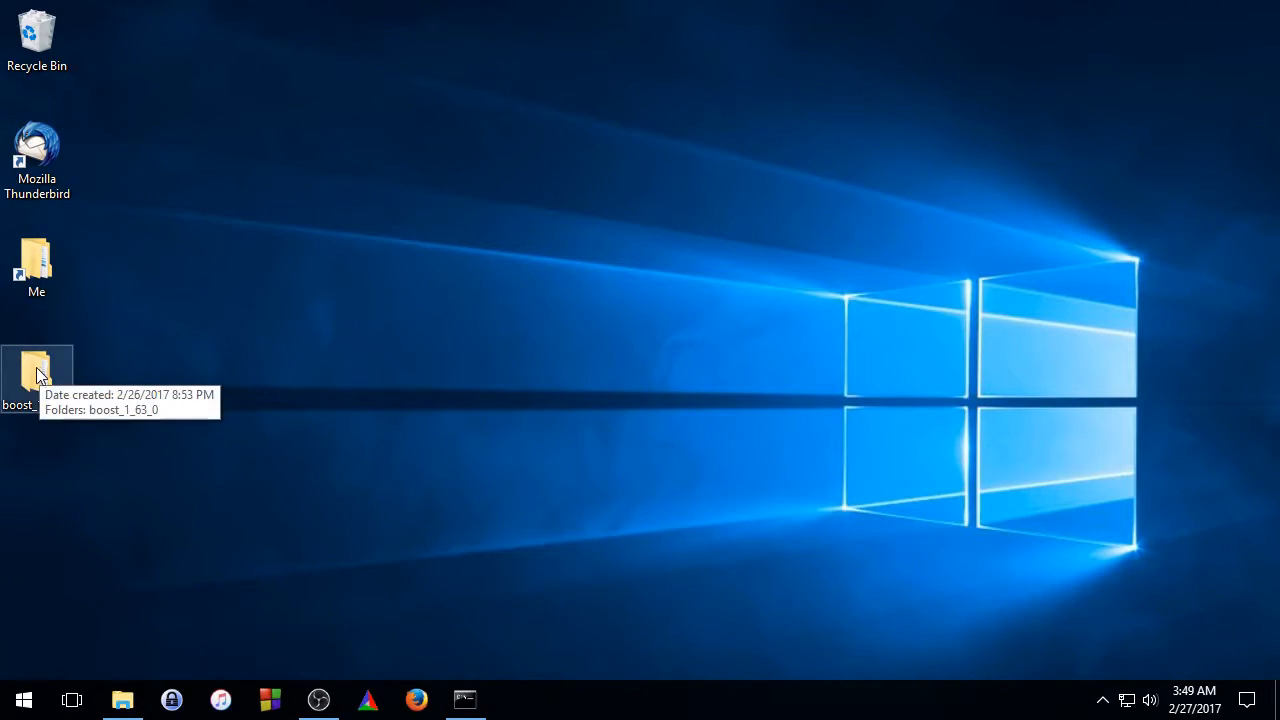
Browse boost_1_63_0\stage\lib and scroll through the built DLLs such as libboost_container-mgw49-mt-1_63.dll.
double_click(36, 376)
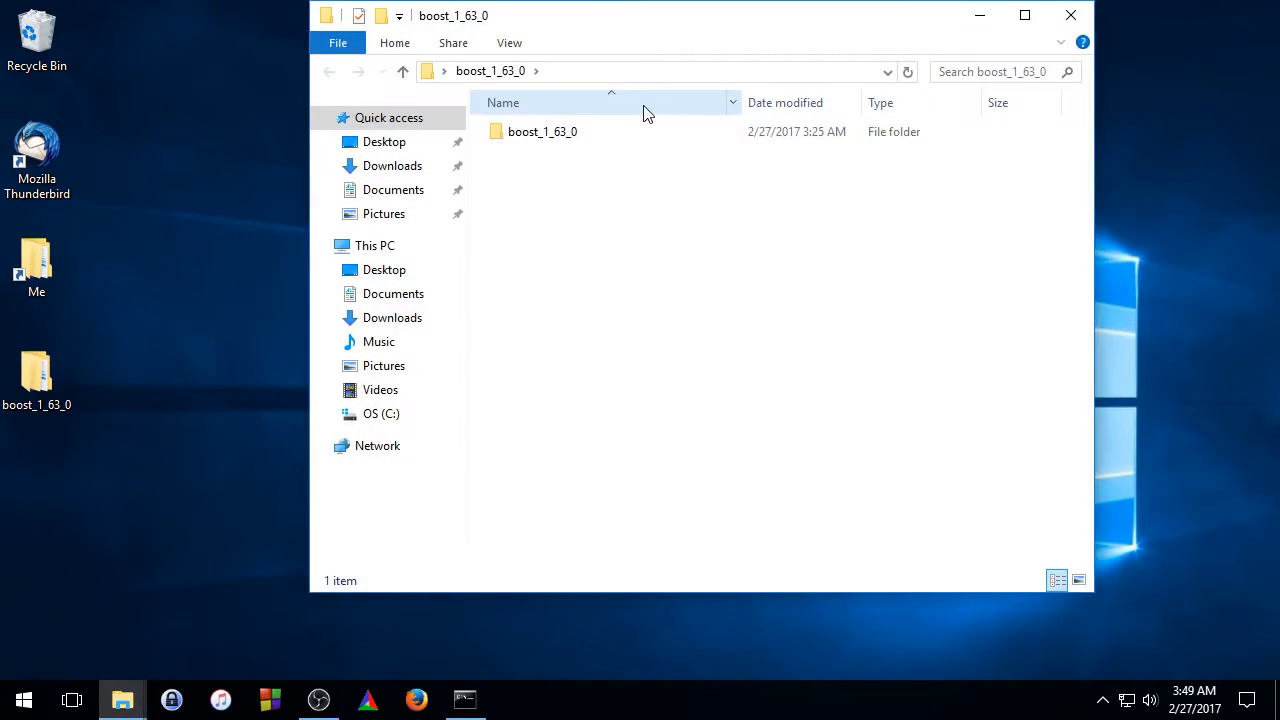
double_click(544, 132)
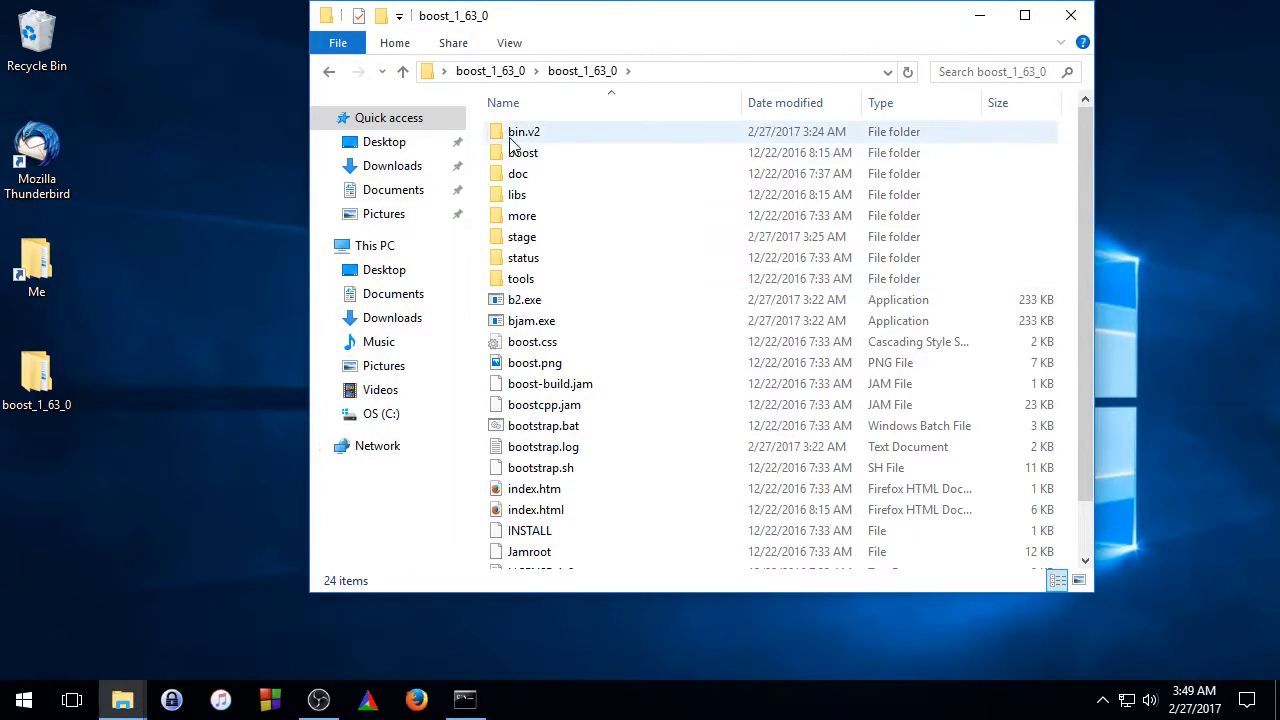
double_click(522, 236)
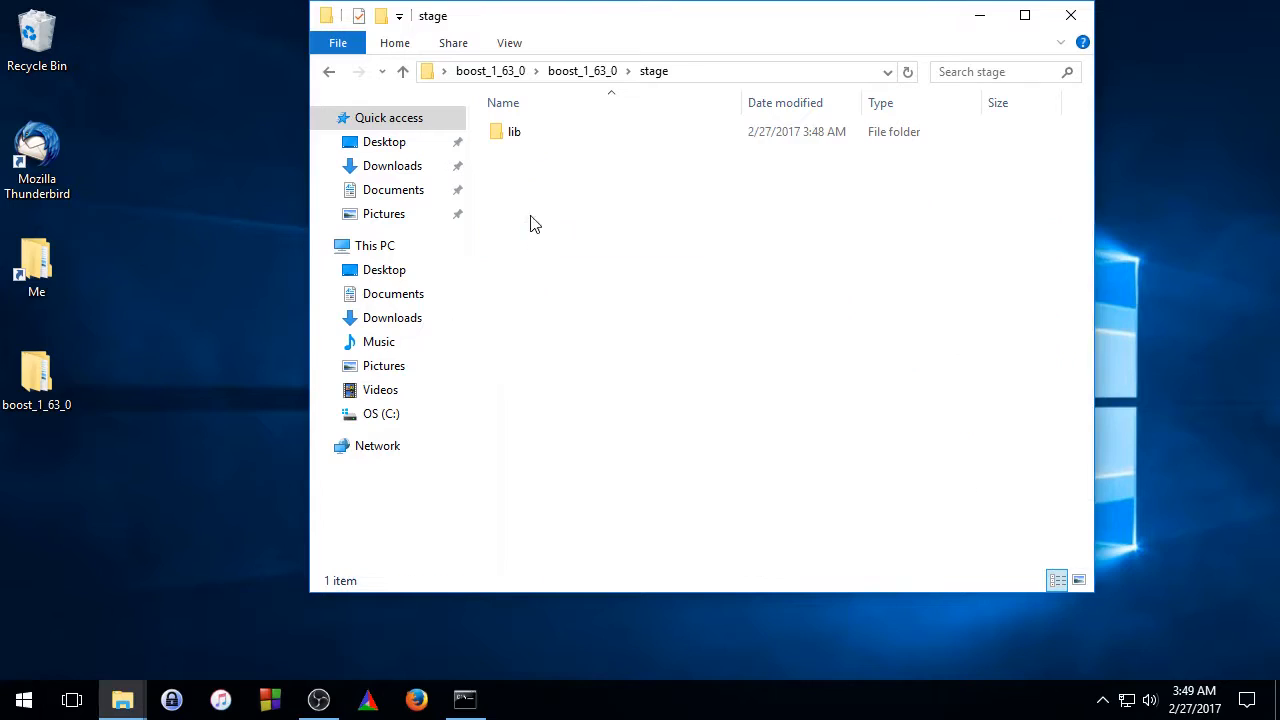
double_click(514, 132)
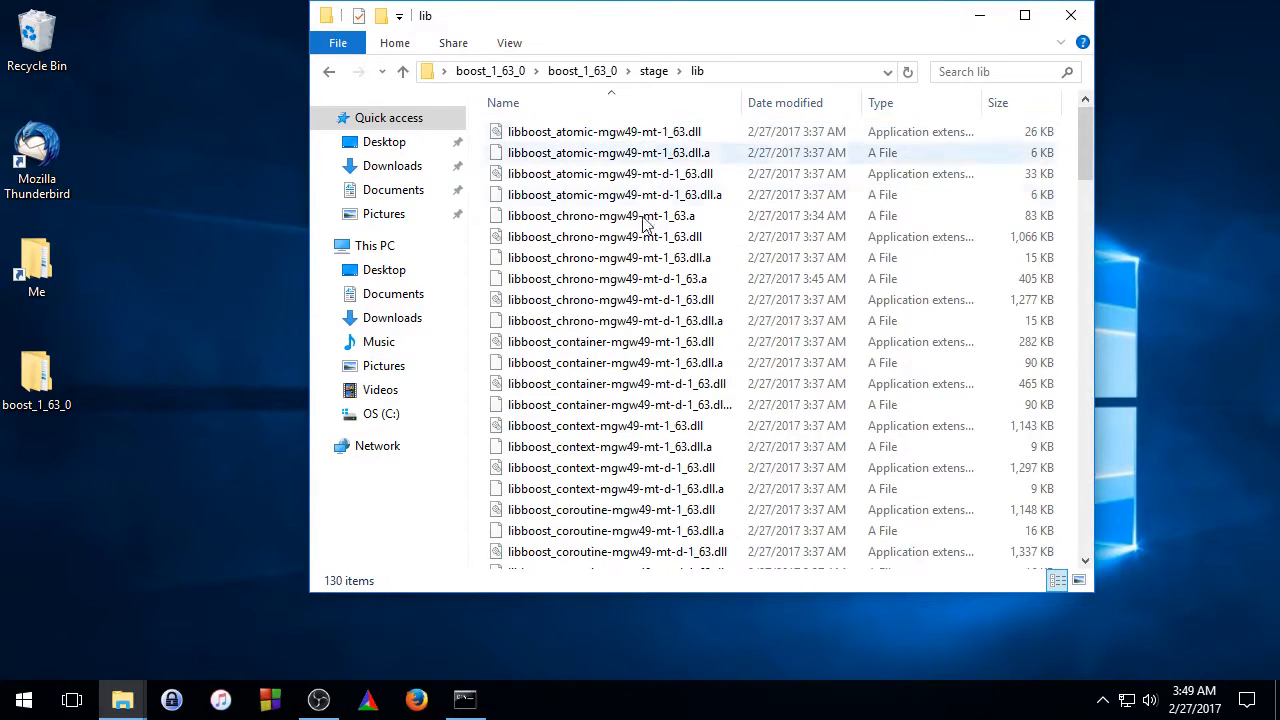
click(604, 340)
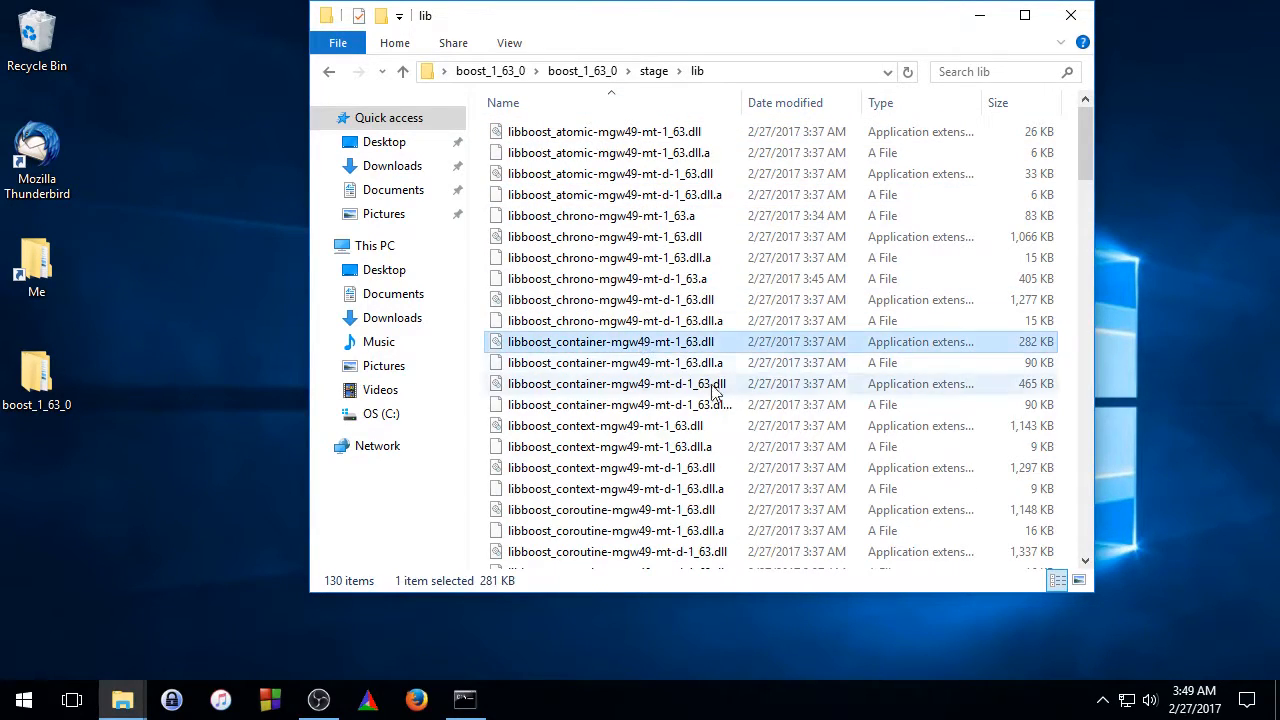
scroll(down, 3)
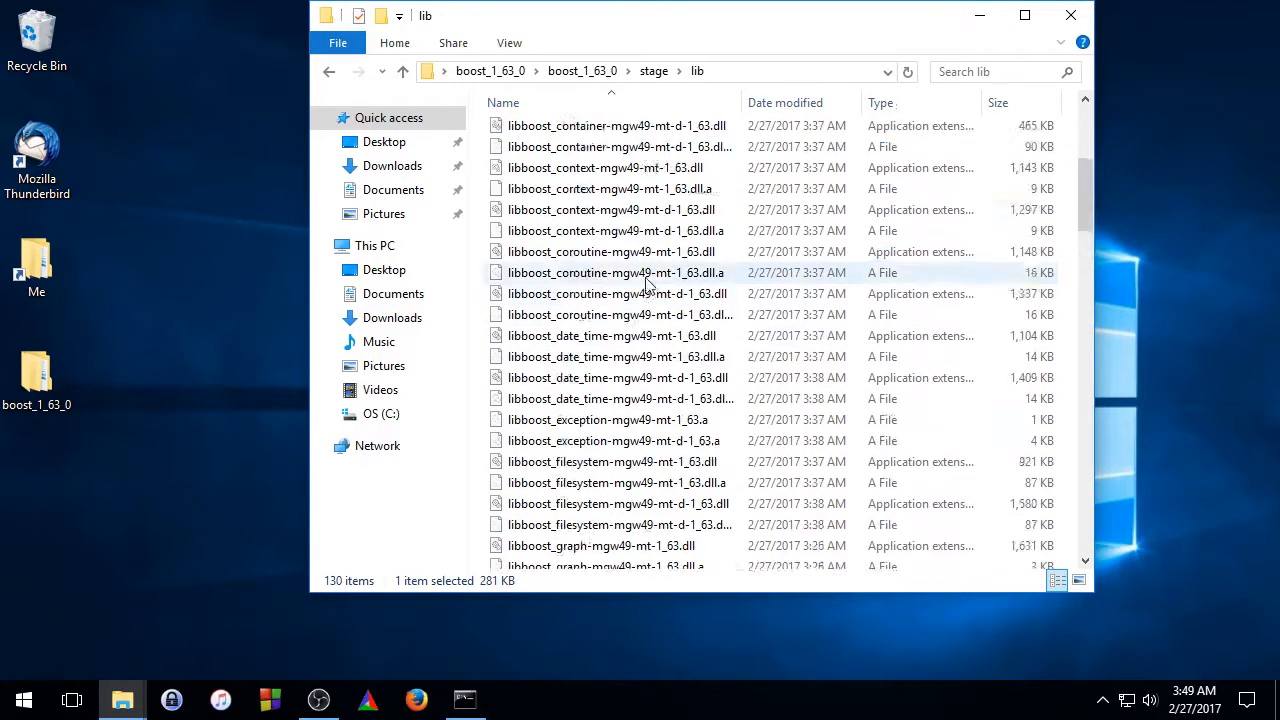